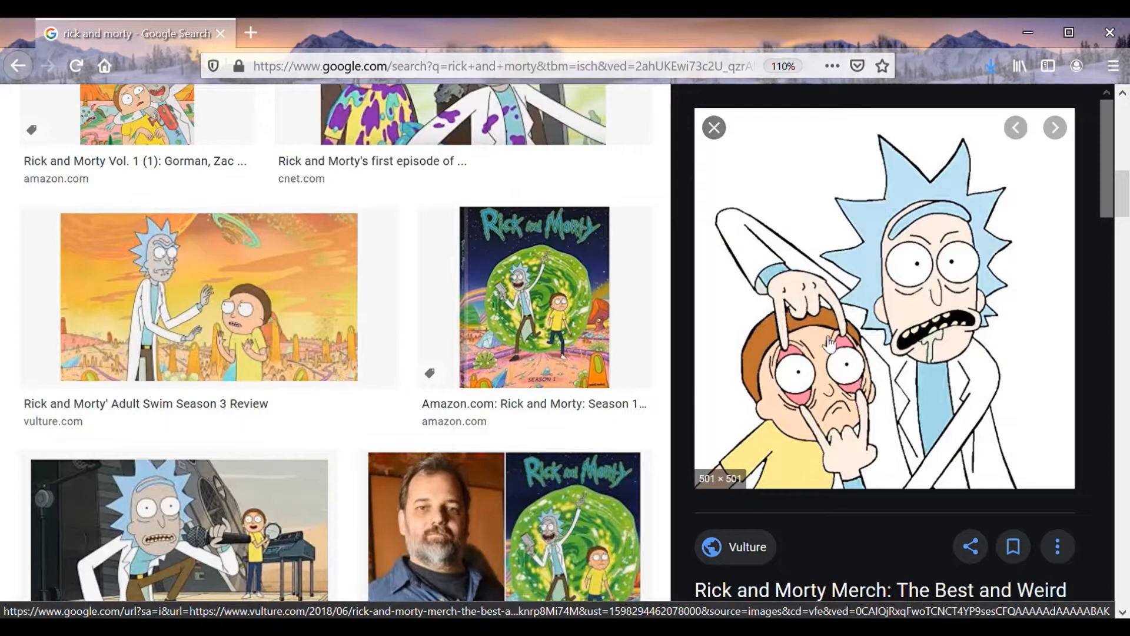
mouse_move(586, 430)
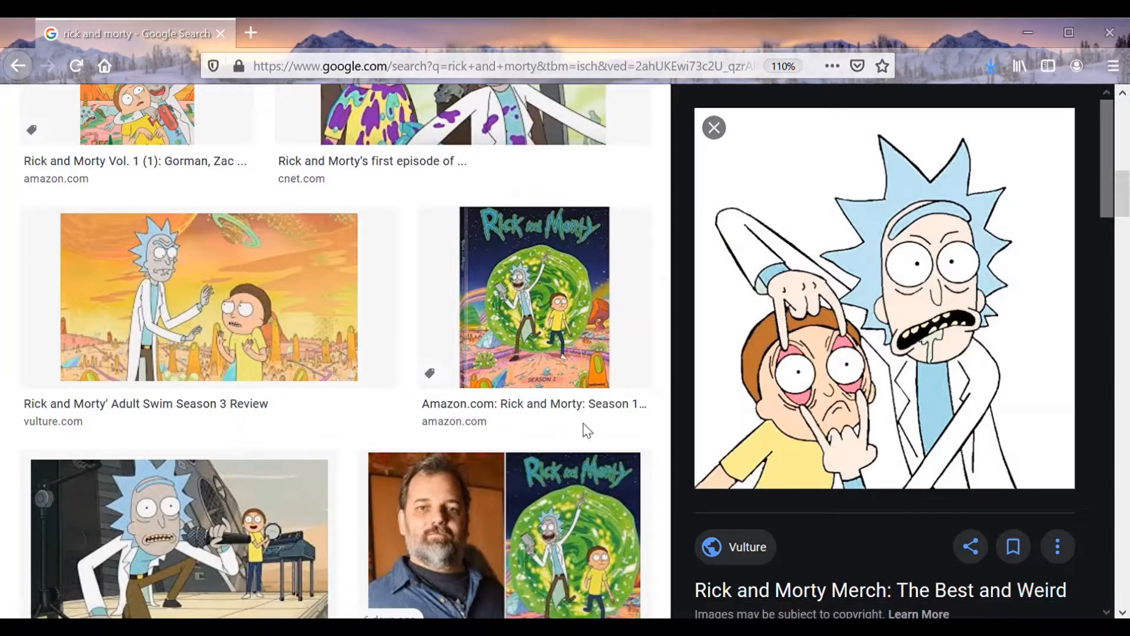
mouse_move(552, 465)
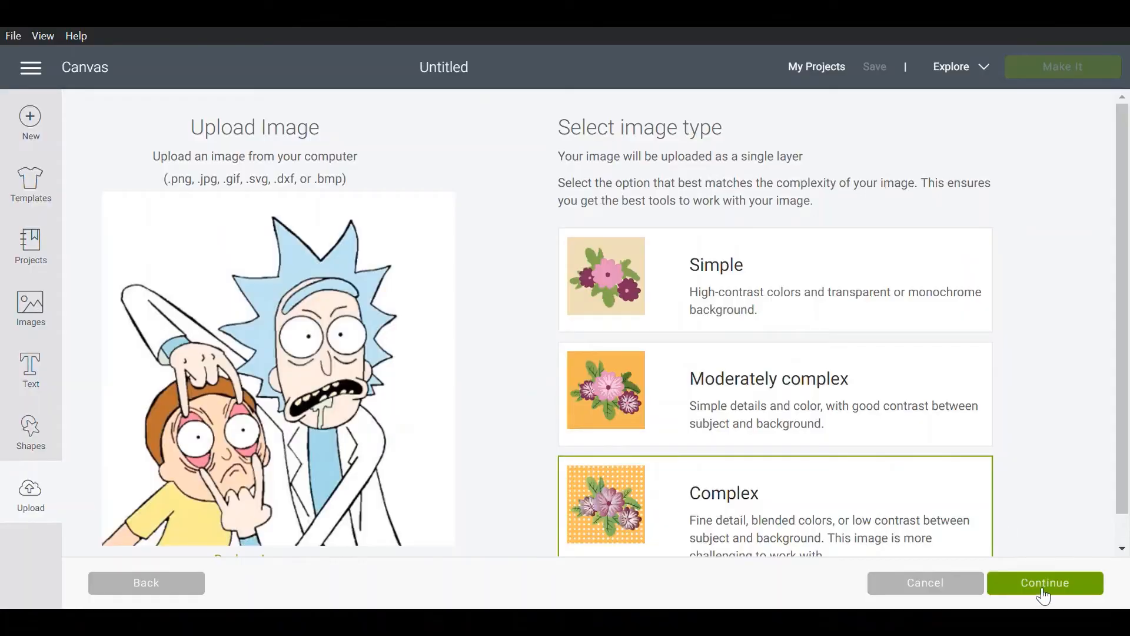
Proceed with the drawing as a complex image and reduce it to 3 colours
left_click(1044, 583)
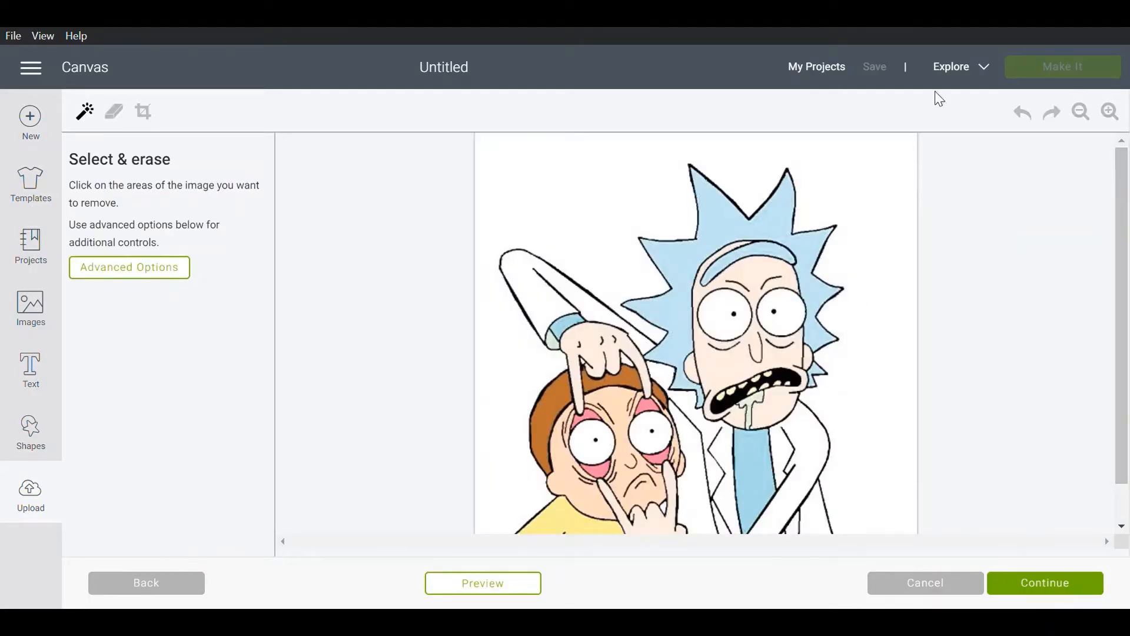
mouse_move(147, 269)
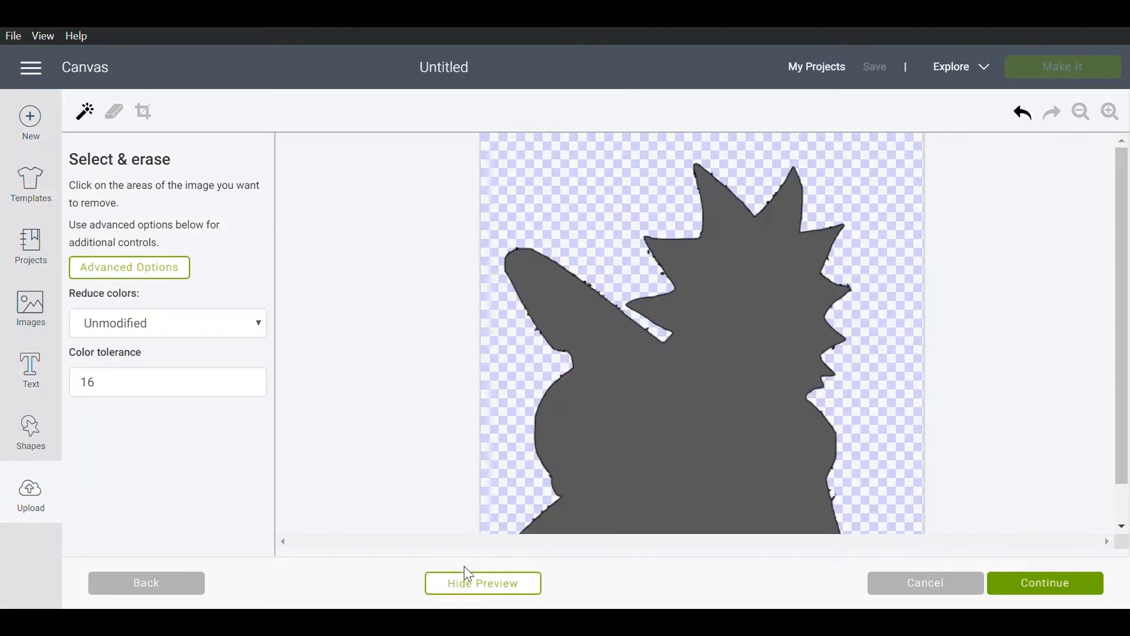
left_click(482, 582)
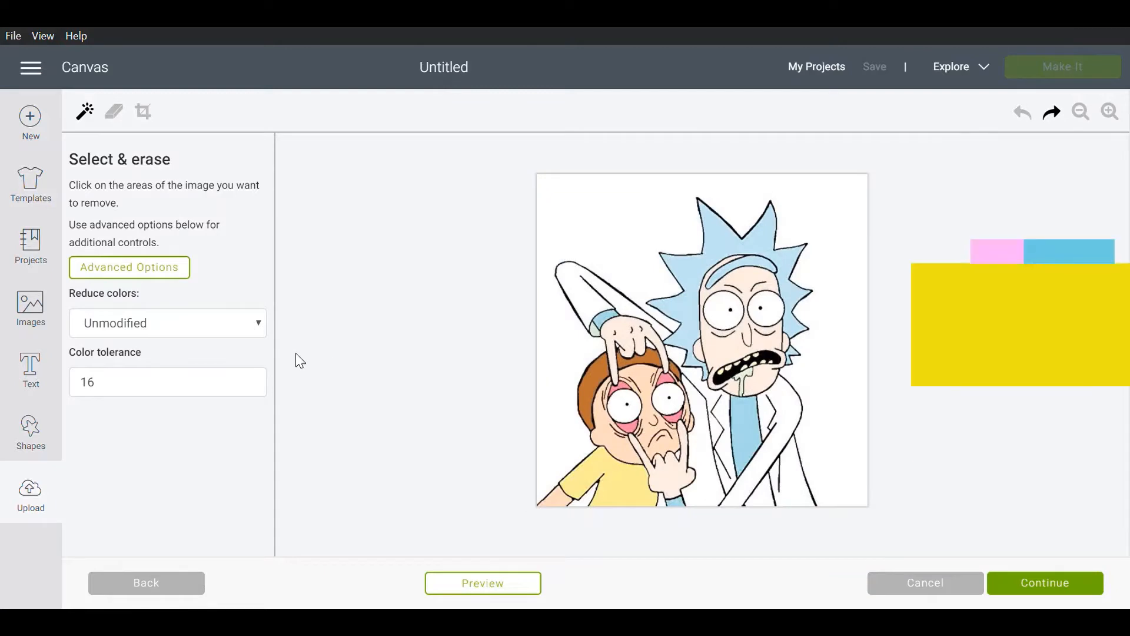
left_click(257, 322)
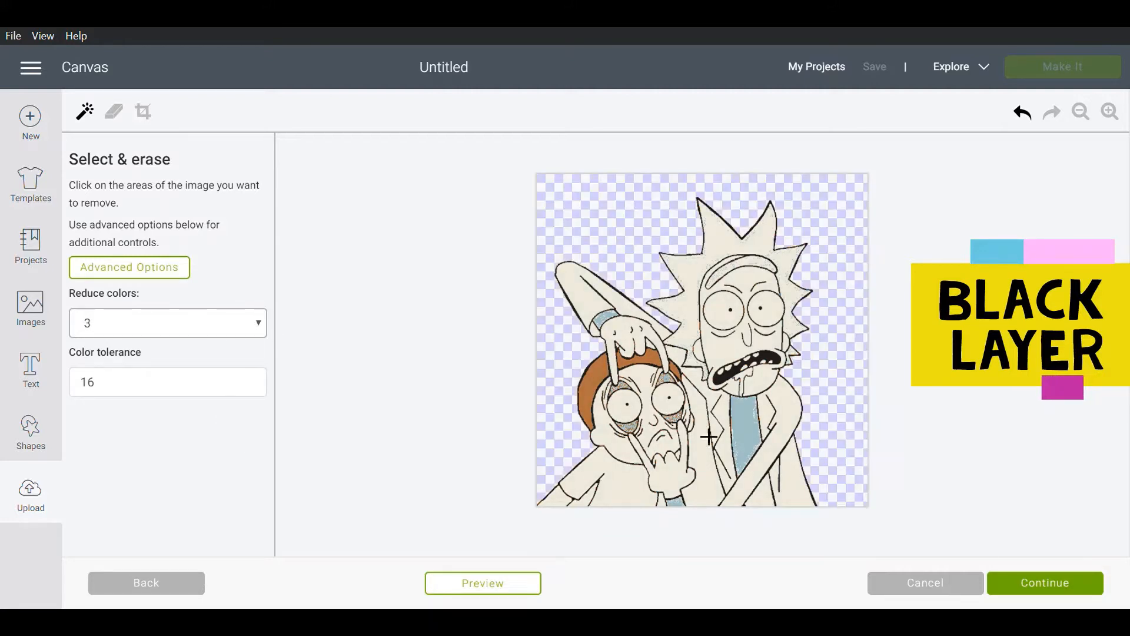
Erase the white background and check the black-layer silhouette in Preview
left_click(706, 437)
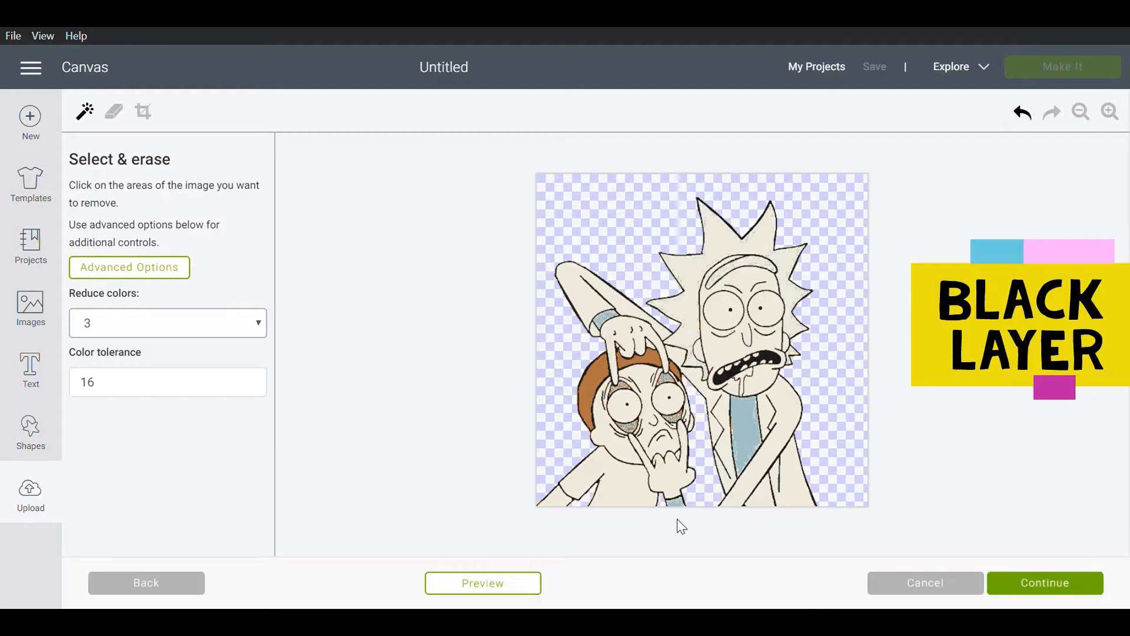
left_click(482, 582)
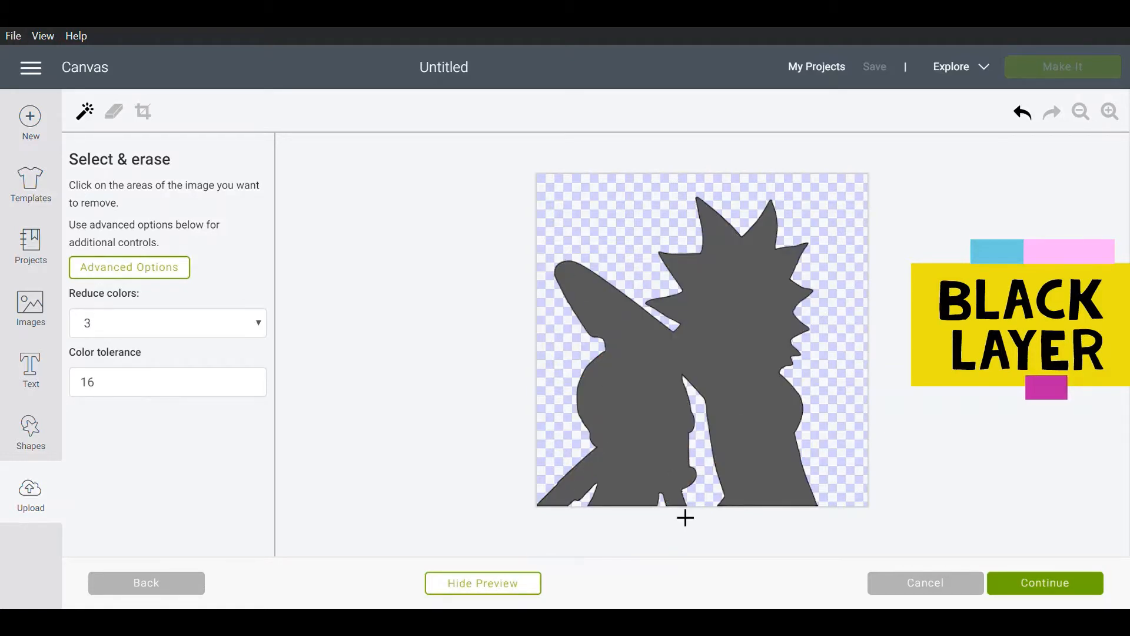
left_click(483, 582)
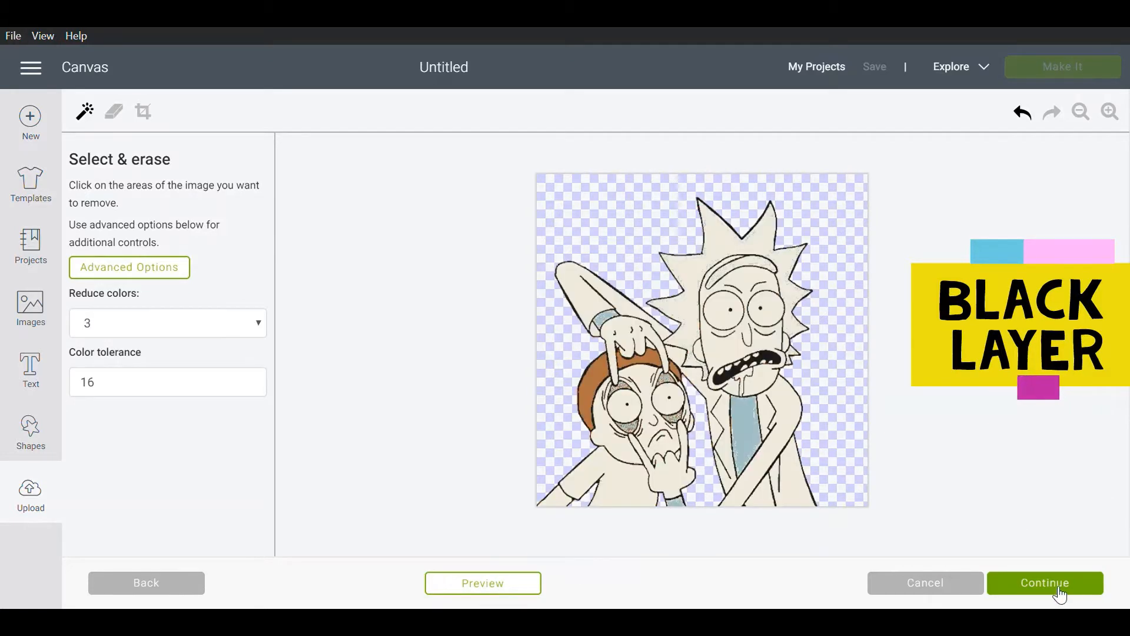
Name the image 'Rick and Mor - Black Layer' and save it as a cut image
left_click(1044, 582)
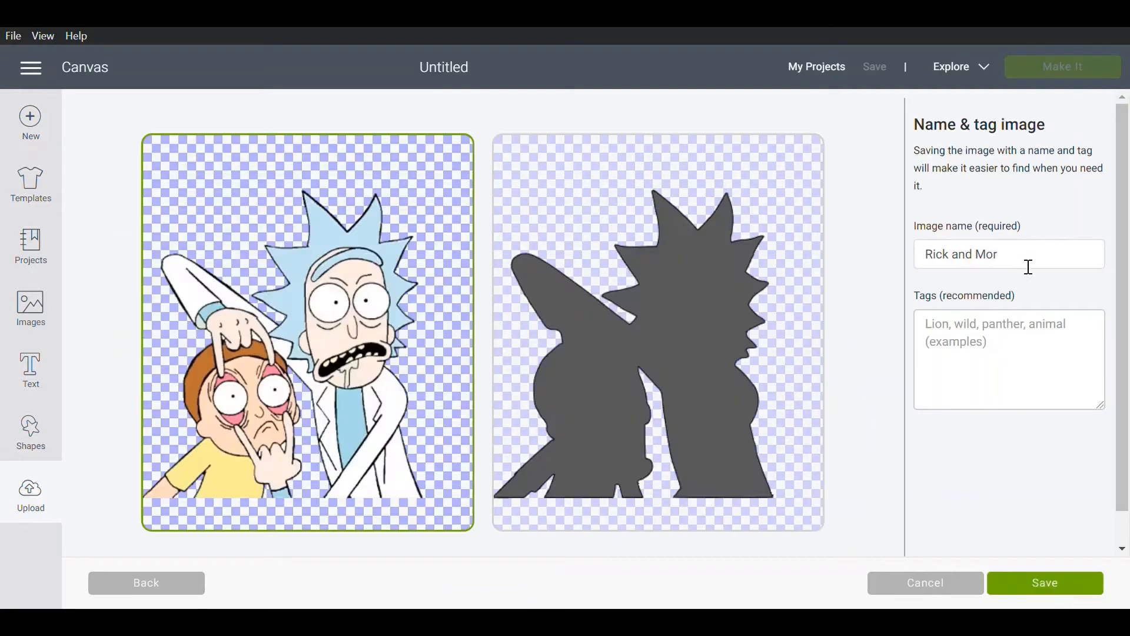
type("- Blac")
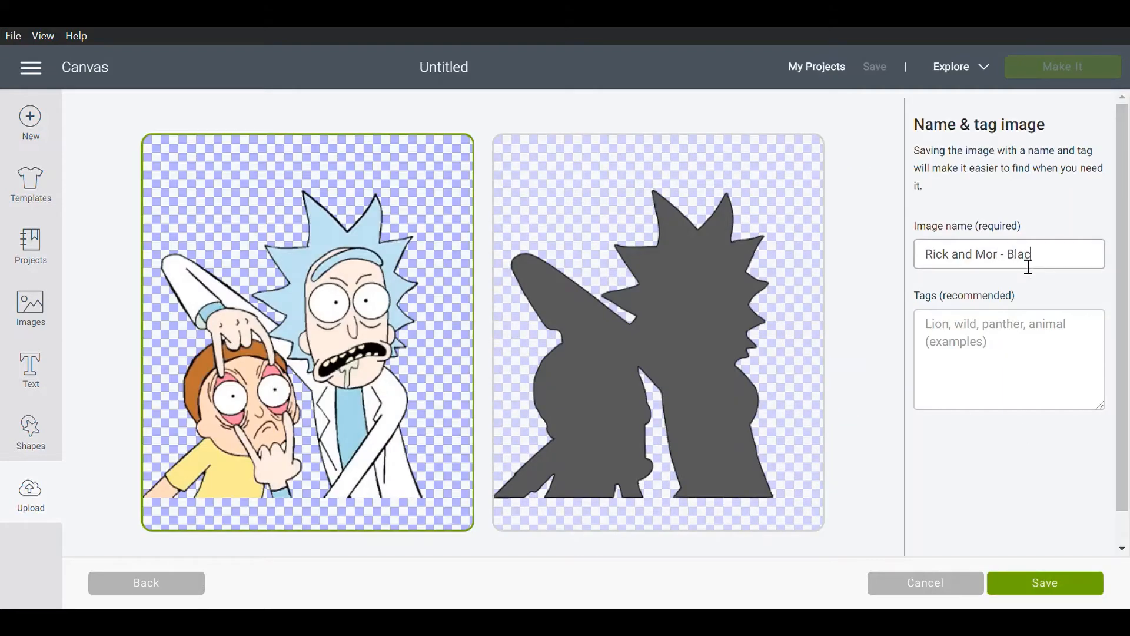
type("k Layer")
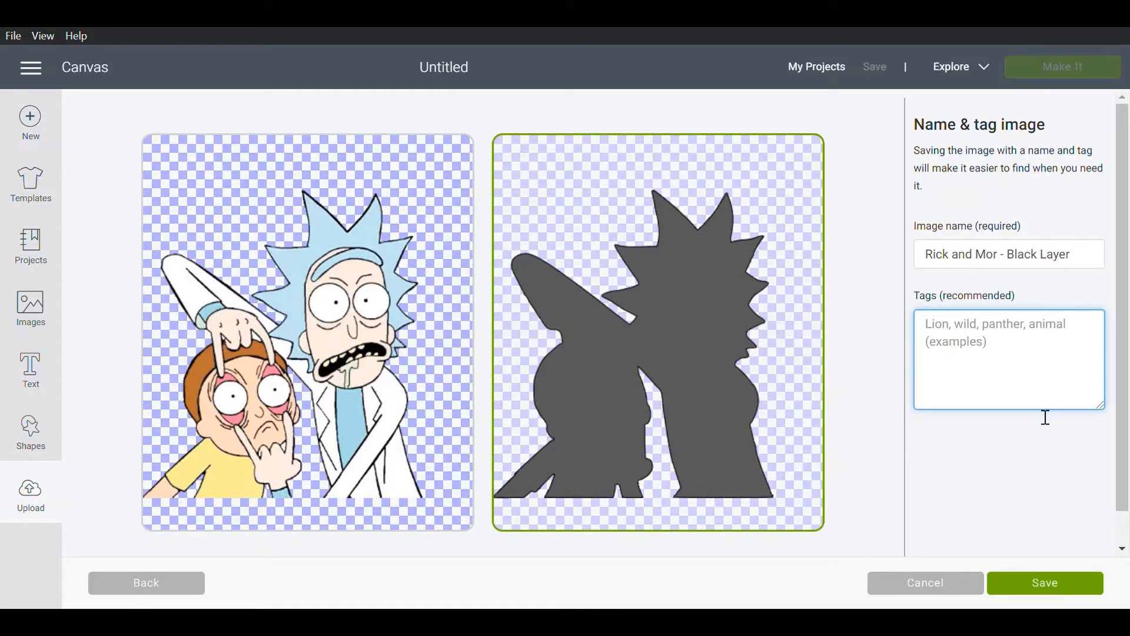
left_click(1044, 582)
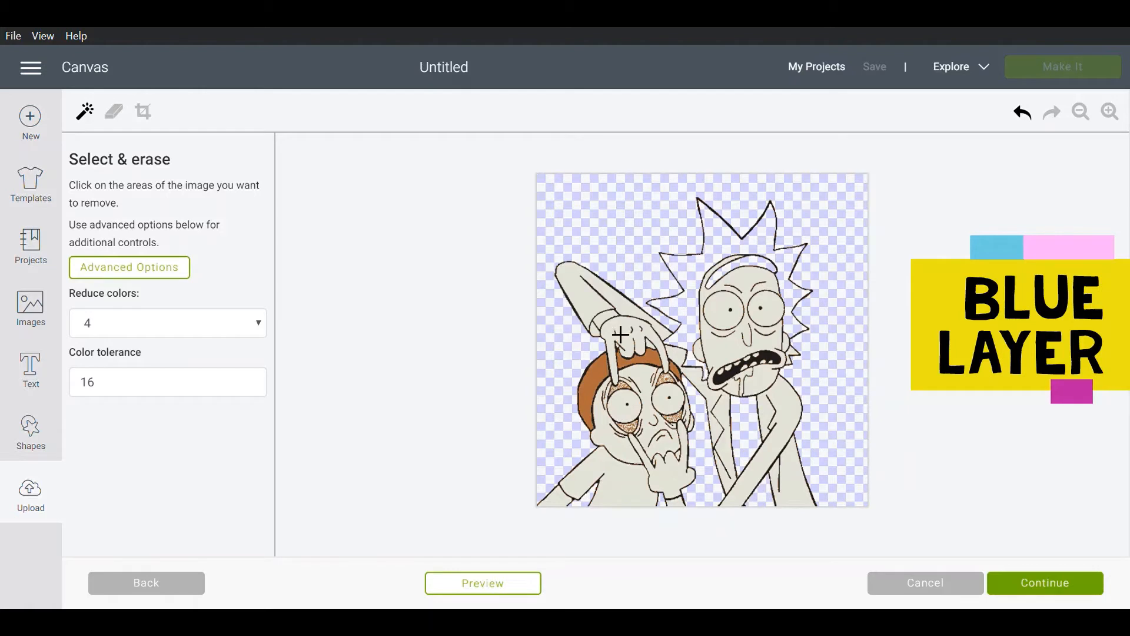
mouse_move(483, 583)
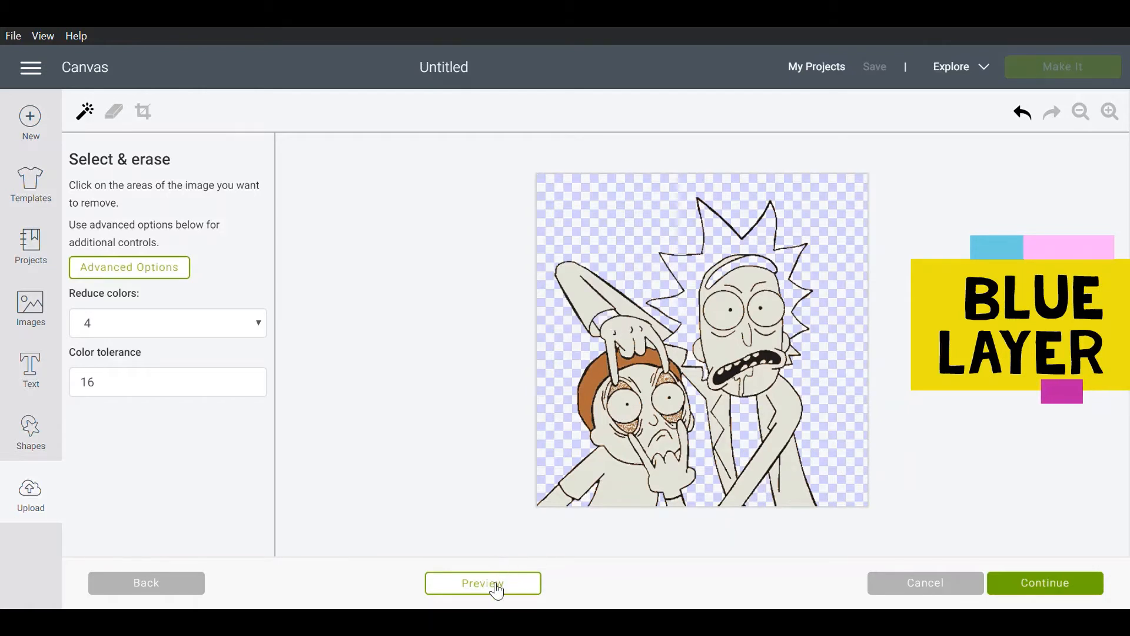
Preview the 4-colour blue-erased version and save it as 'Rick and Mor - Blue Layer'
left_click(483, 582)
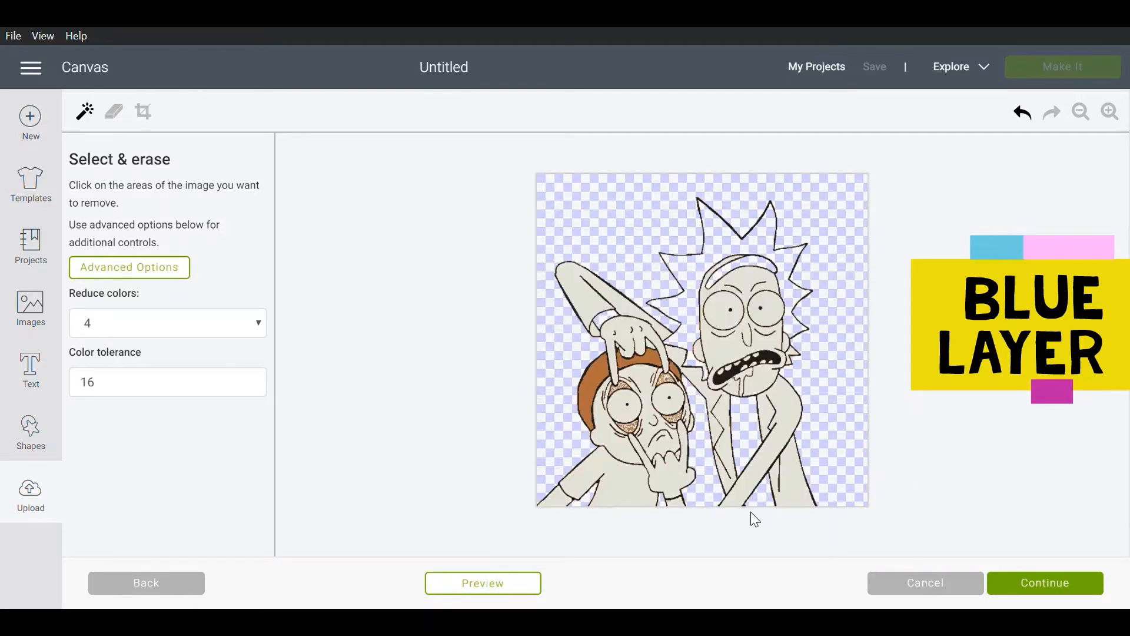
left_click(483, 582)
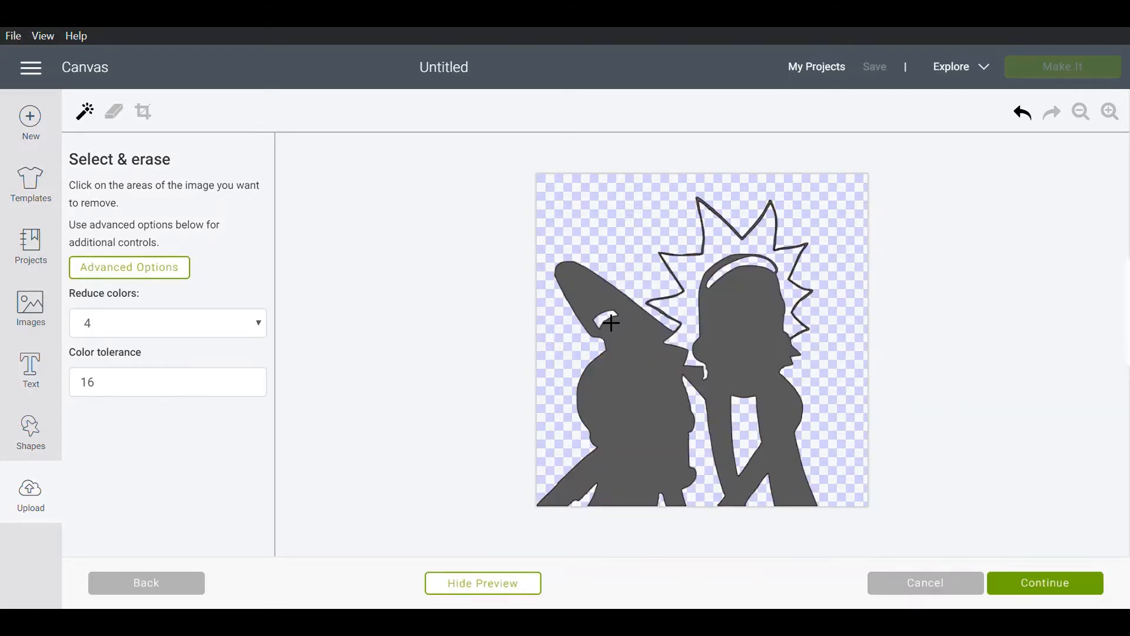
left_click(1044, 582)
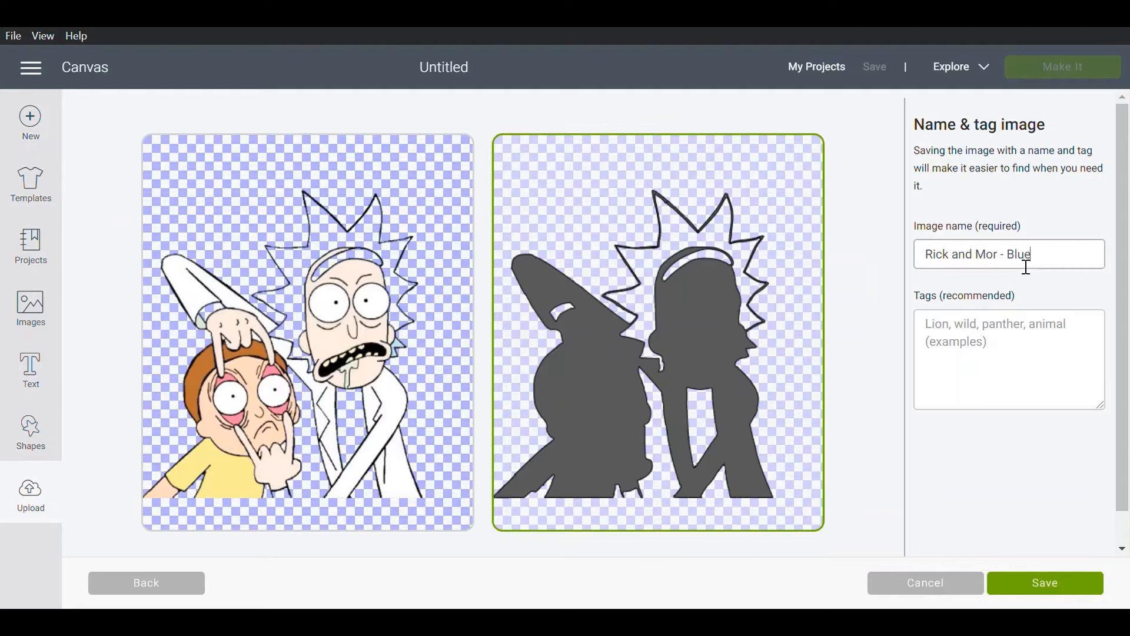
type("Layer")
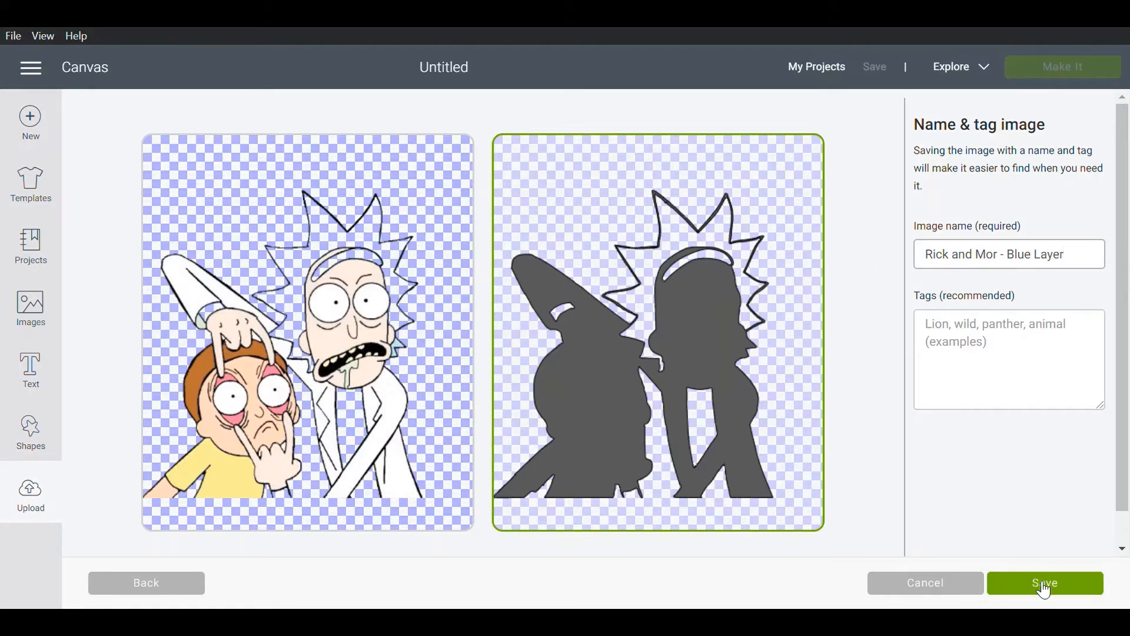
left_click(1044, 582)
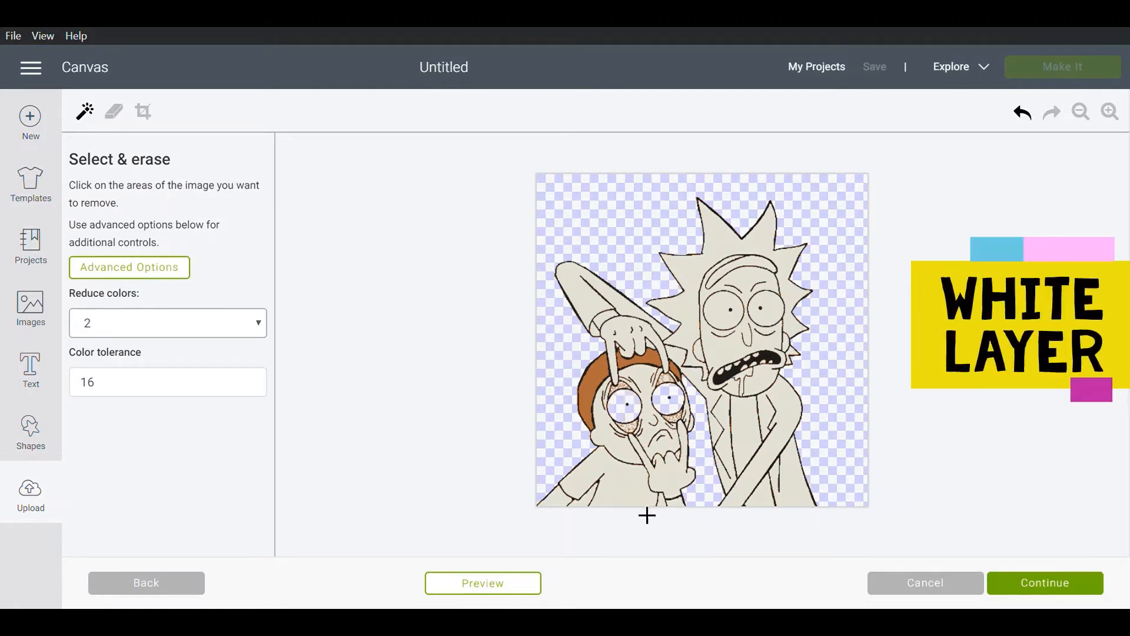
mouse_move(791, 369)
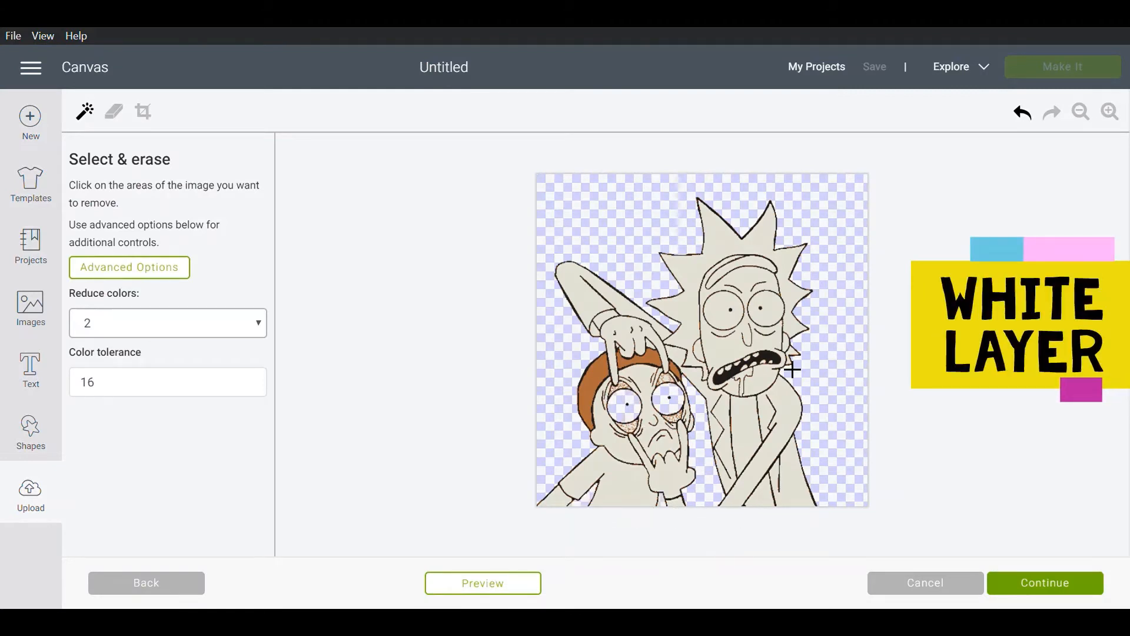
Erase the white eyes and teeth from the 2-colour image and preview the white-layer cut shape
left_click(729, 304)
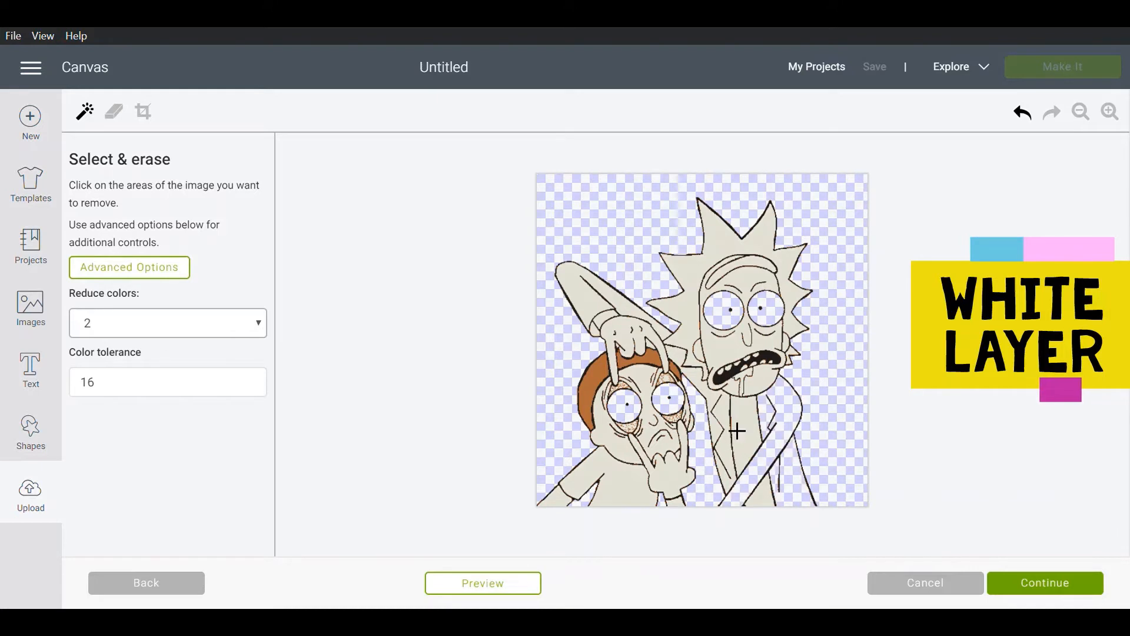
left_click(610, 346)
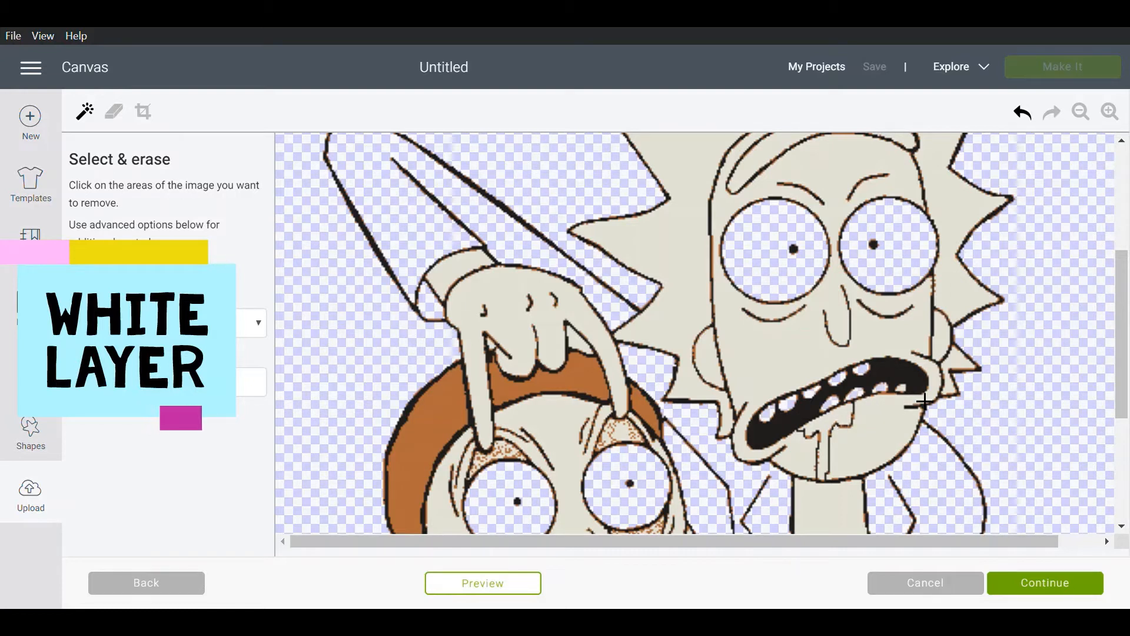
left_click(482, 582)
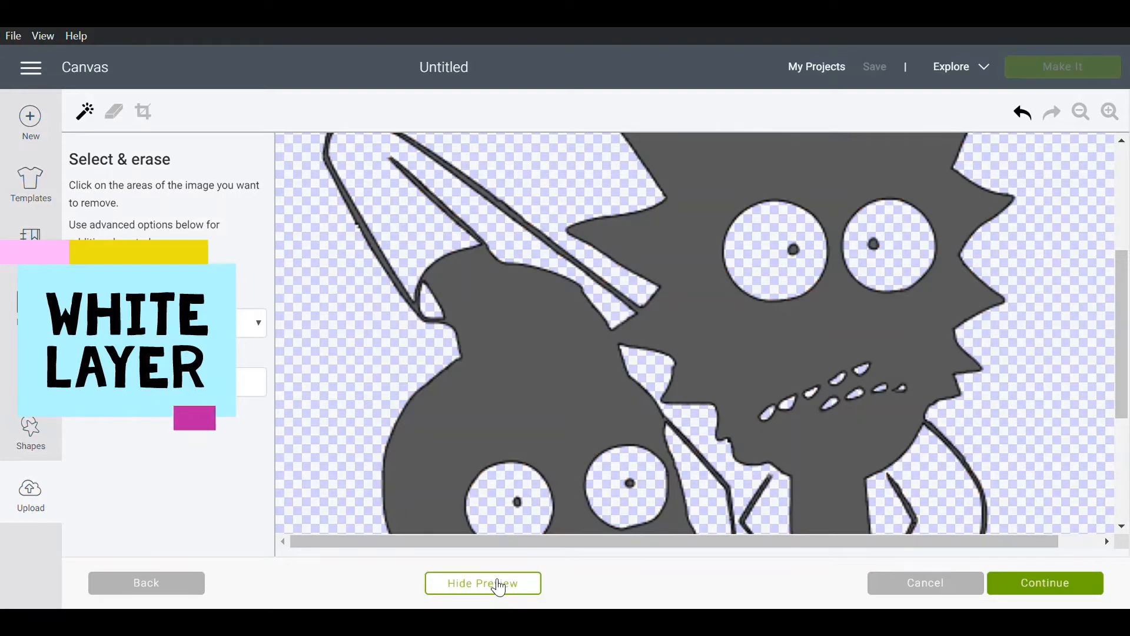
left_click(482, 582)
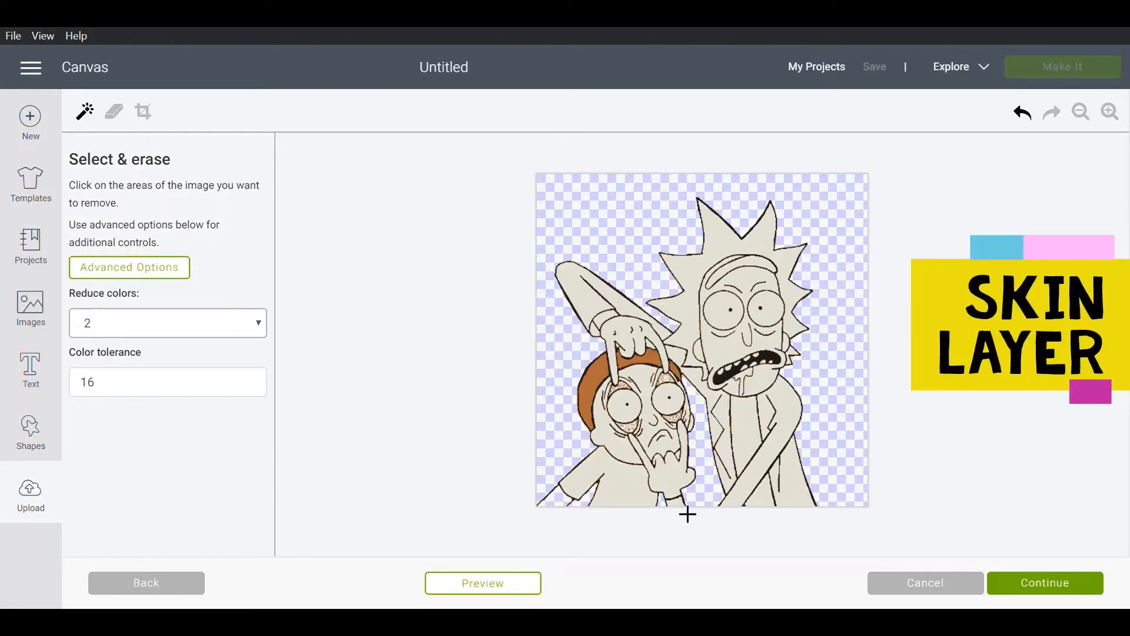
Erase the skin areas of Rick's face and Morty's hand and preview the skin-layer silhouette
left_click(745, 380)
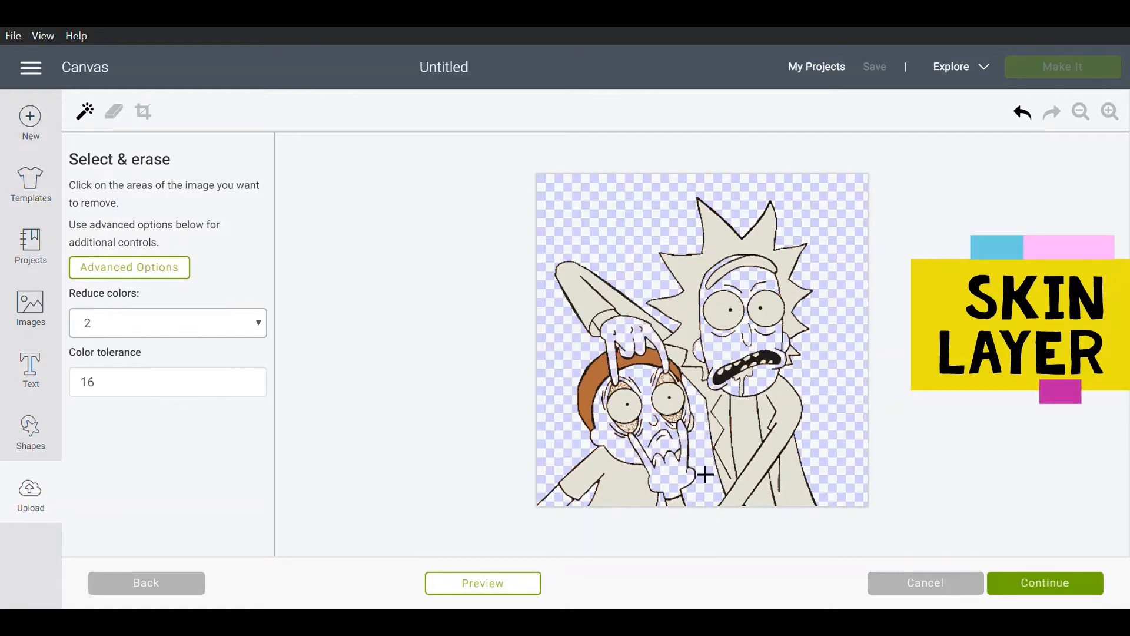
left_click(482, 583)
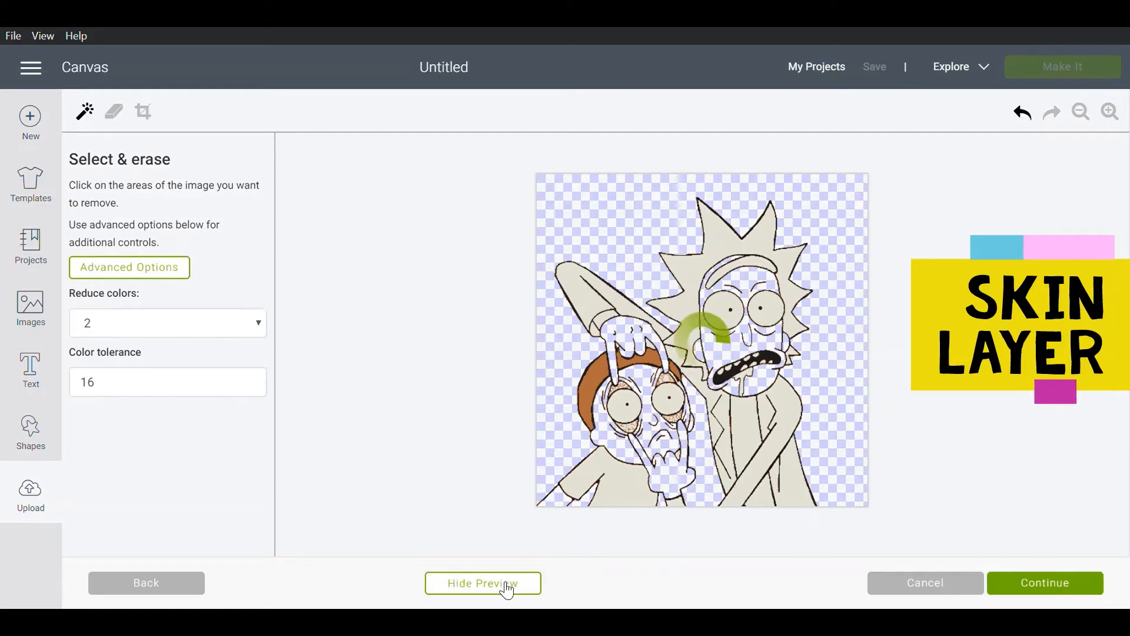
left_click(703, 335)
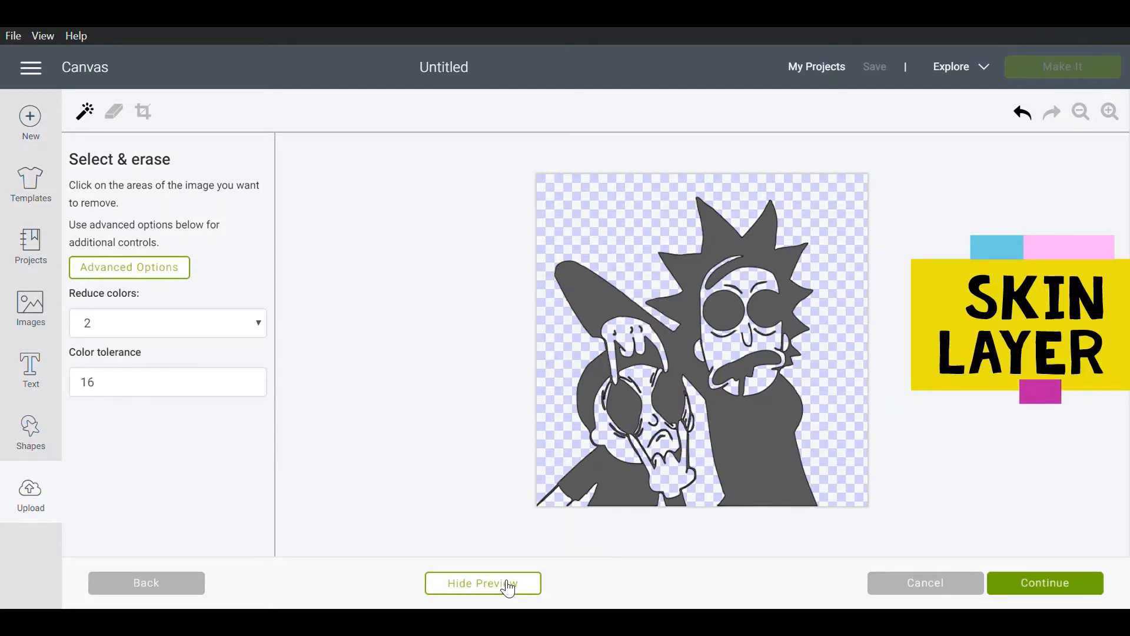
left_click(482, 582)
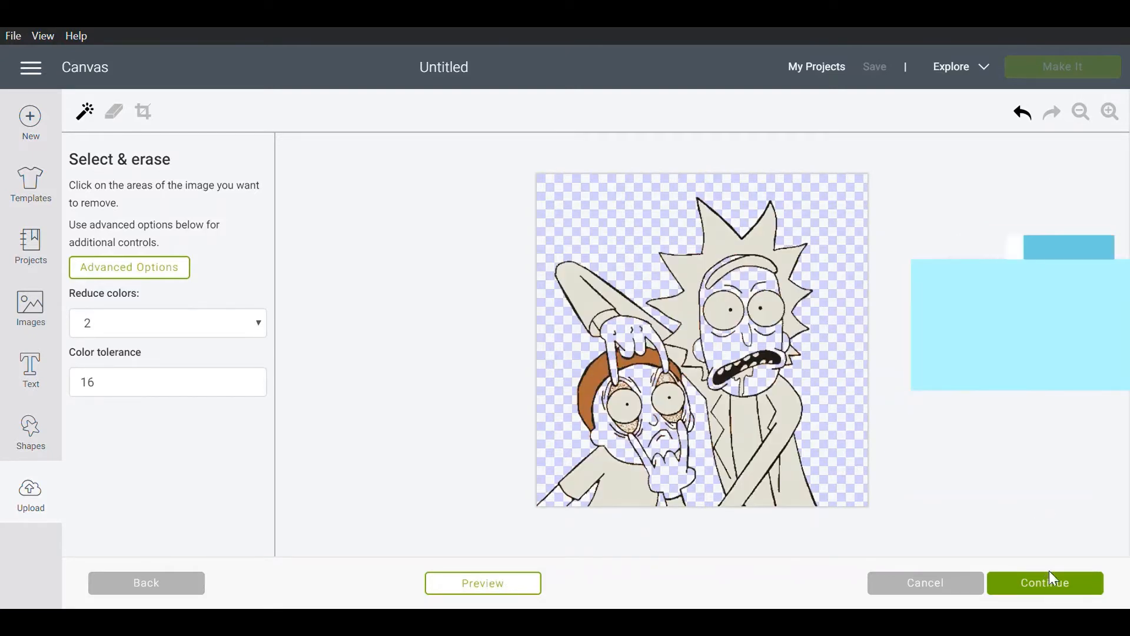
Name the image 'Rick and Mor - Skin' and save it as a cut image
left_click(1043, 582)
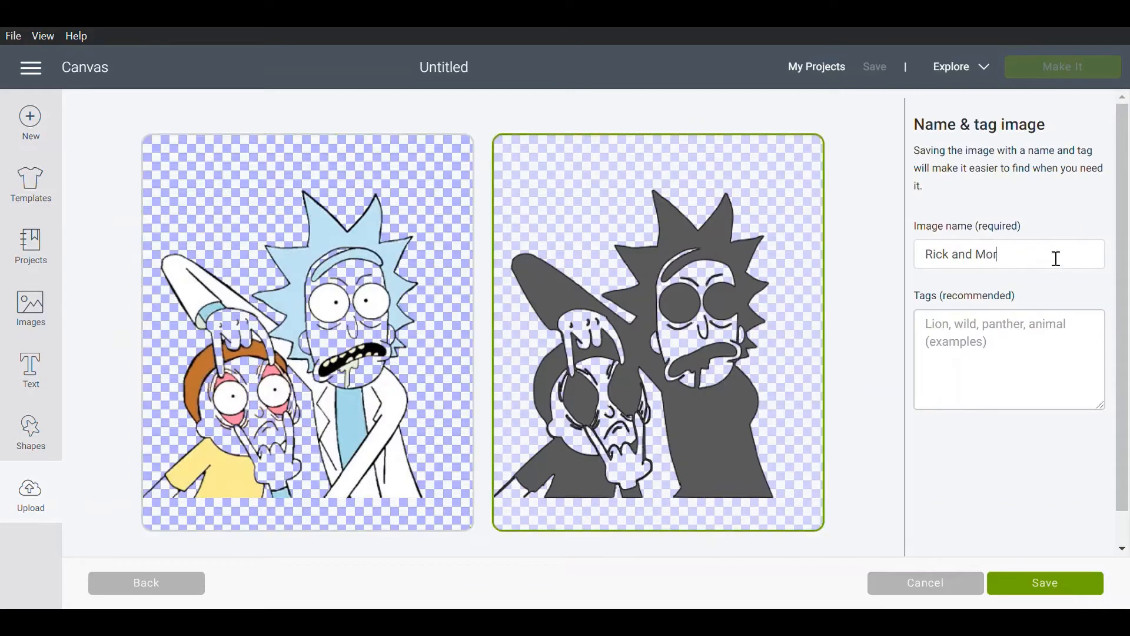
type("- Skin")
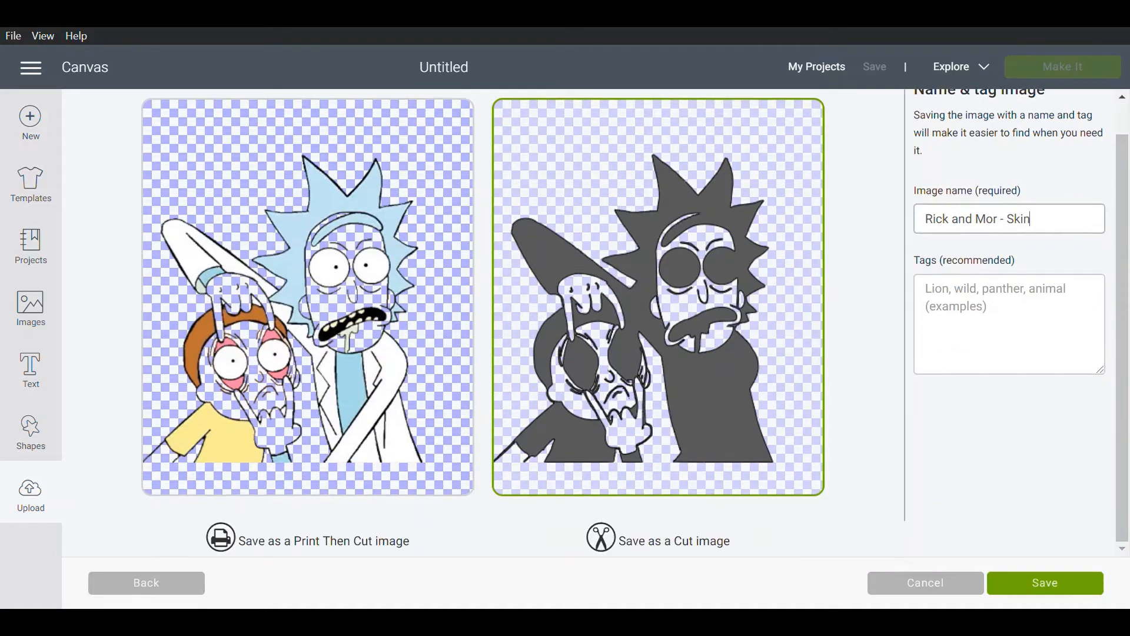
left_click(1044, 582)
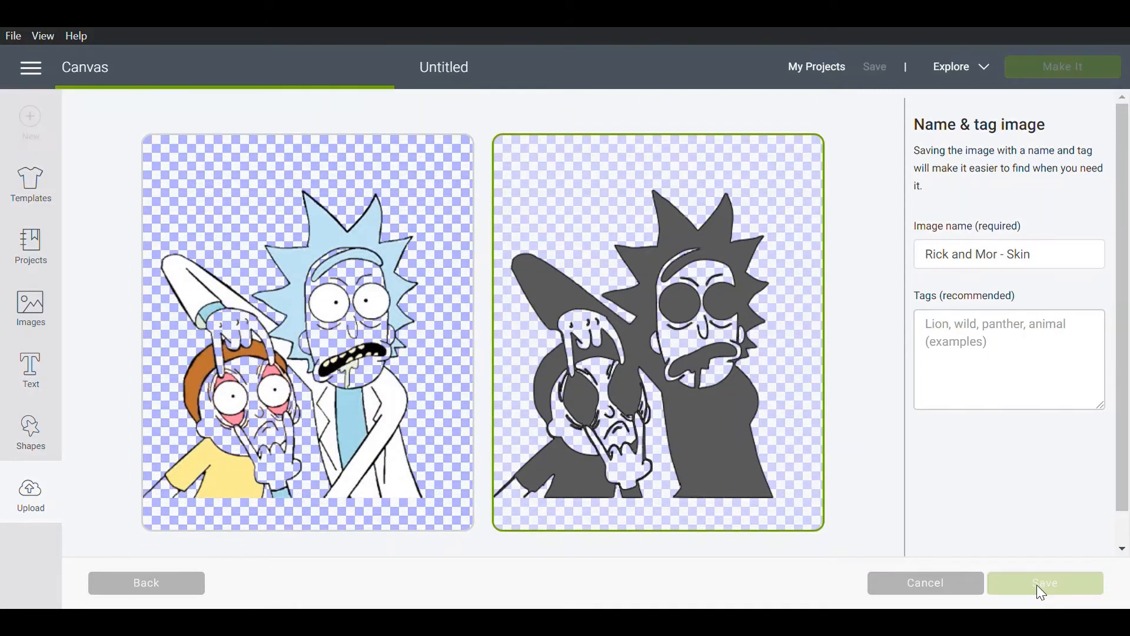
left_click(1044, 582)
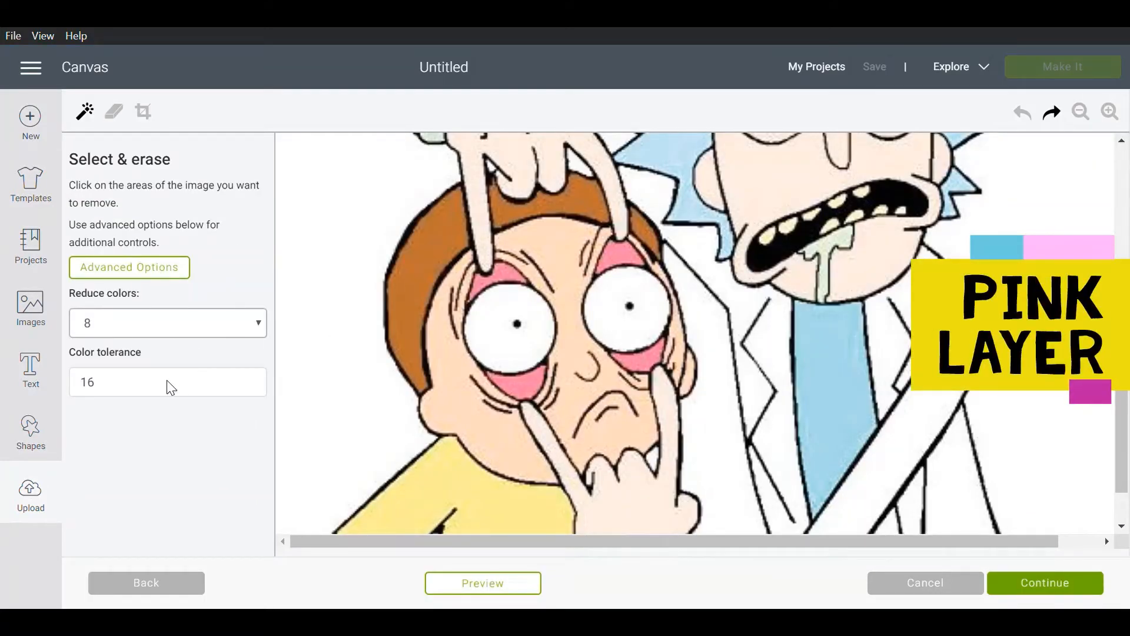
Reduce to 2 colours with higher tolerance, erase all but Morty's face area, and preview it
left_click(167, 322)
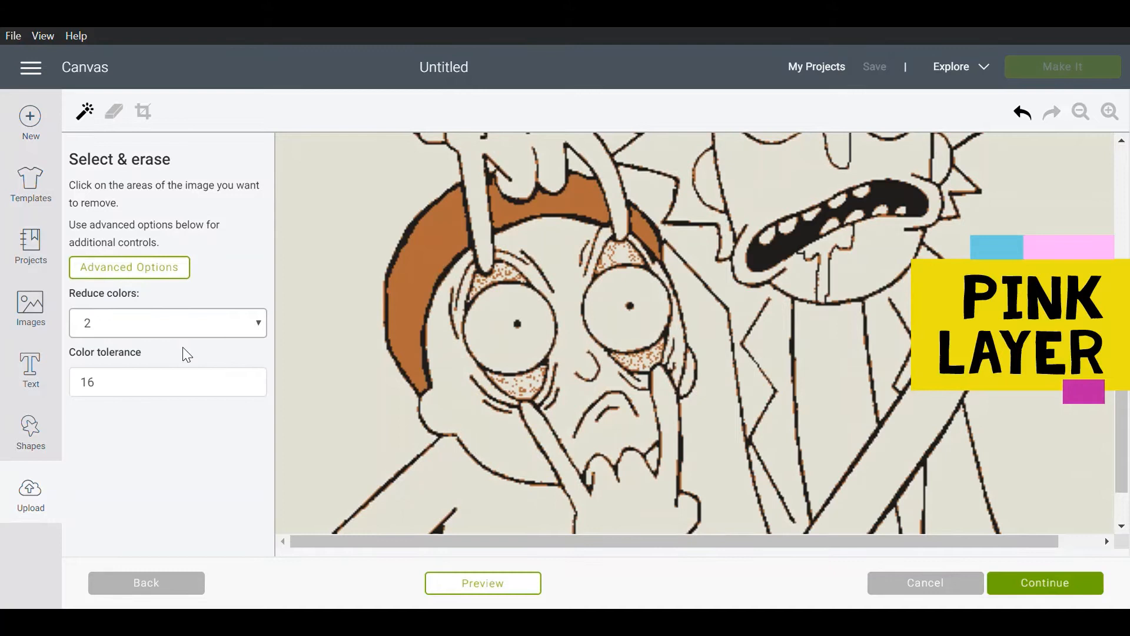
left_click(167, 322)
type("70")
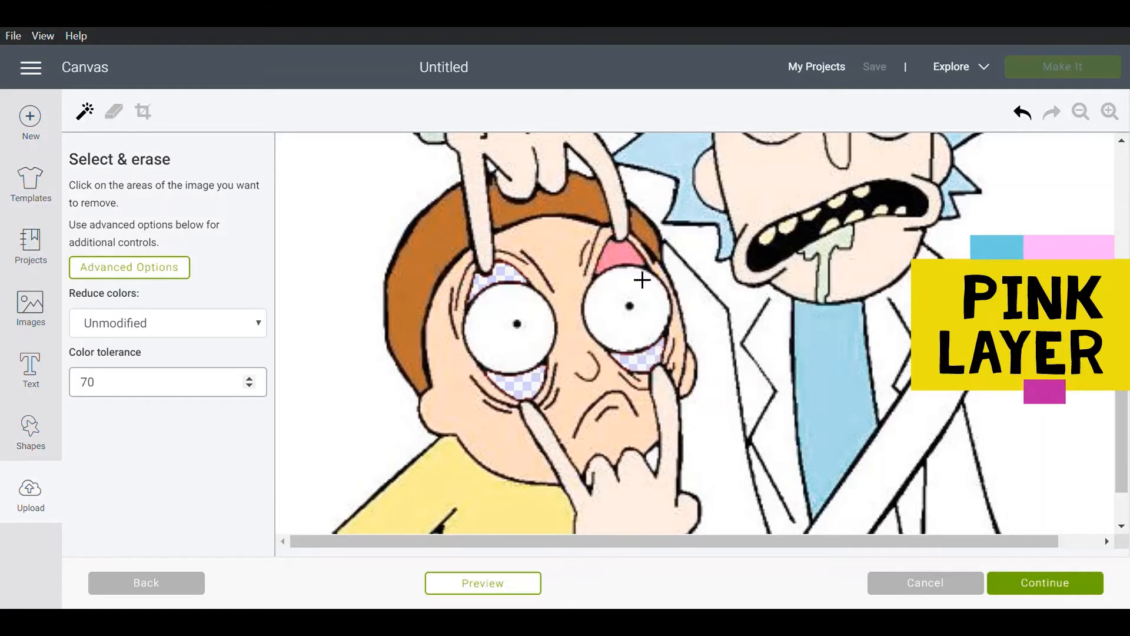
left_click(482, 582)
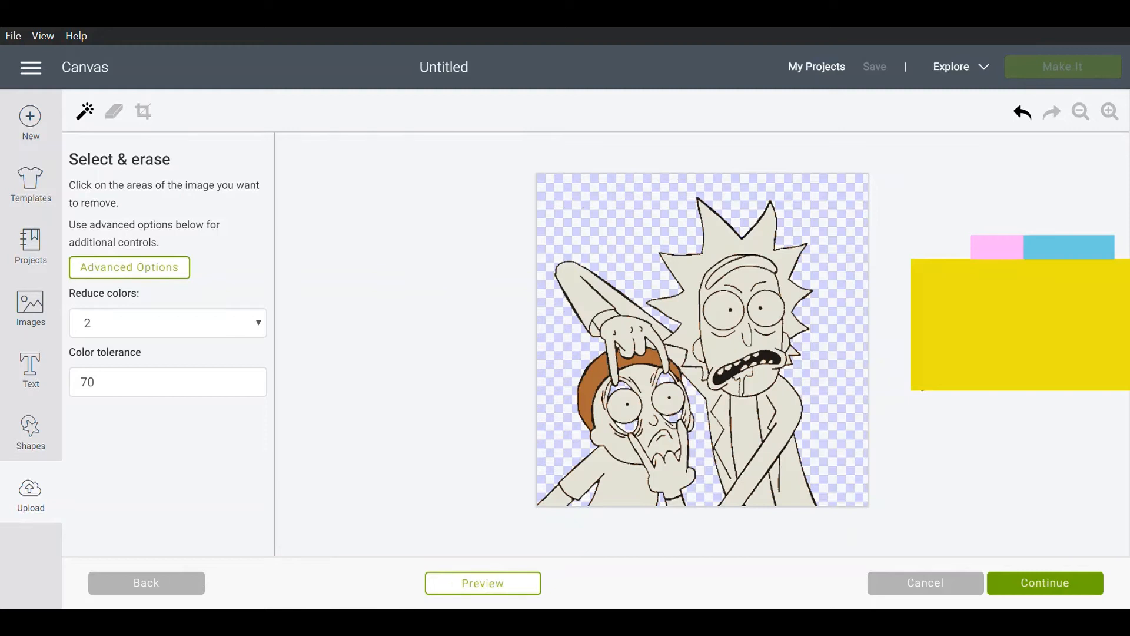
left_click(482, 582)
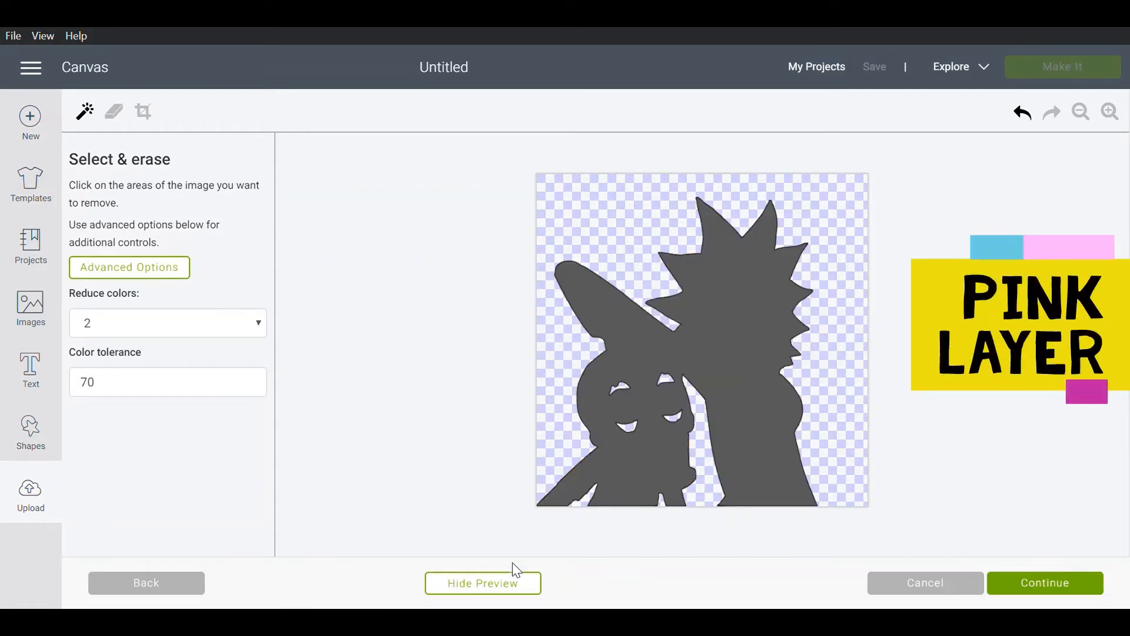
left_click(113, 111)
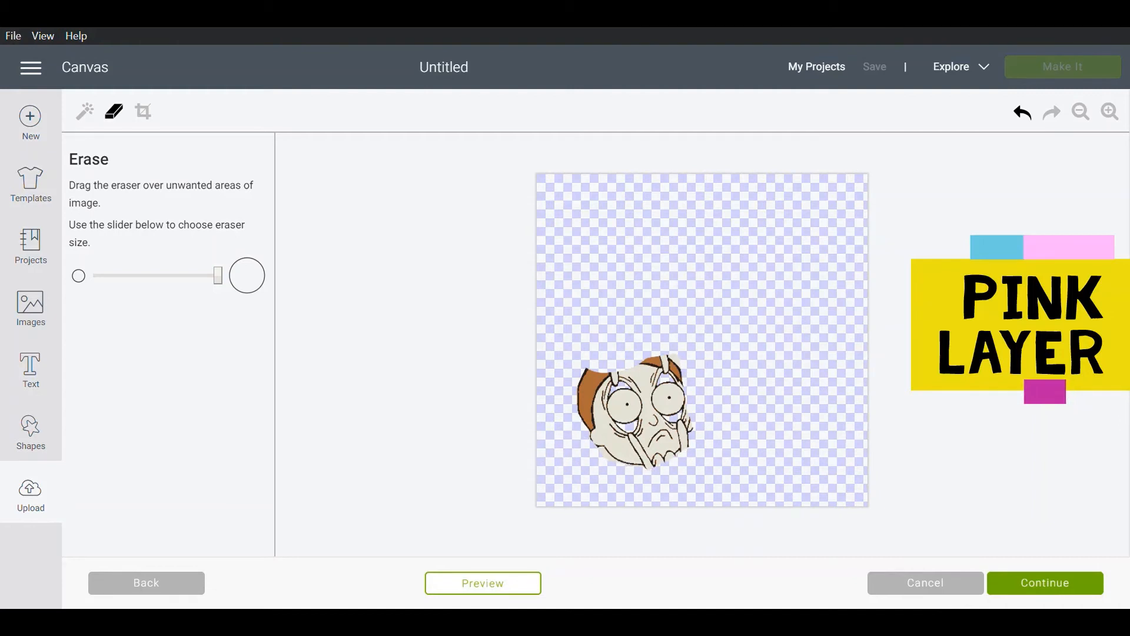
left_click(482, 582)
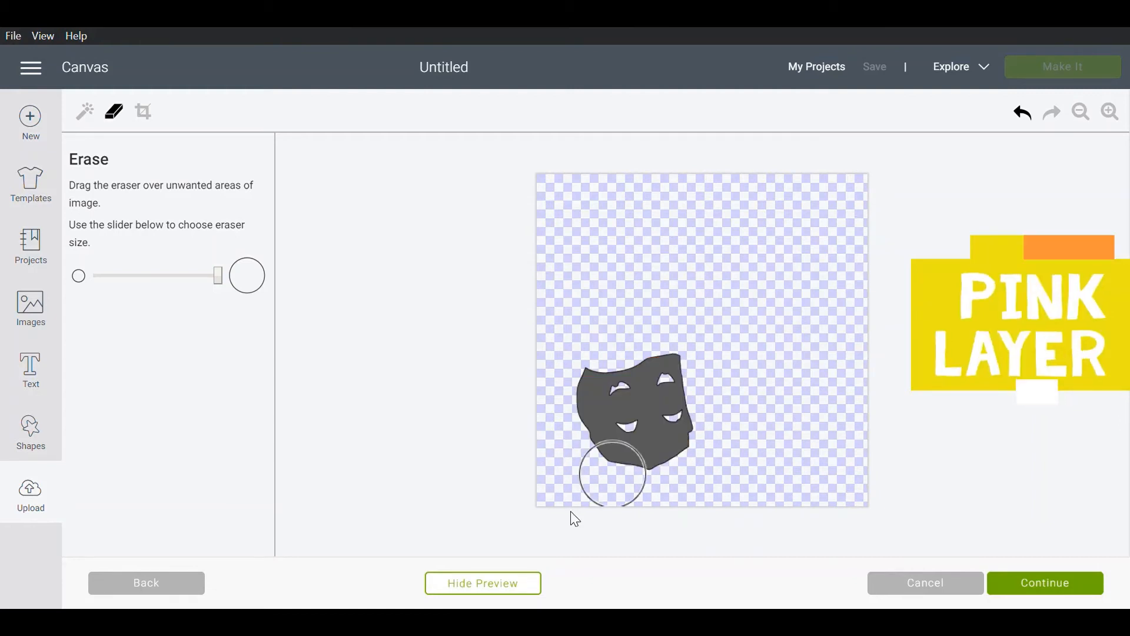
Name the image 'Rick and Mor - Pink' and save it as a cut image
left_click(1045, 582)
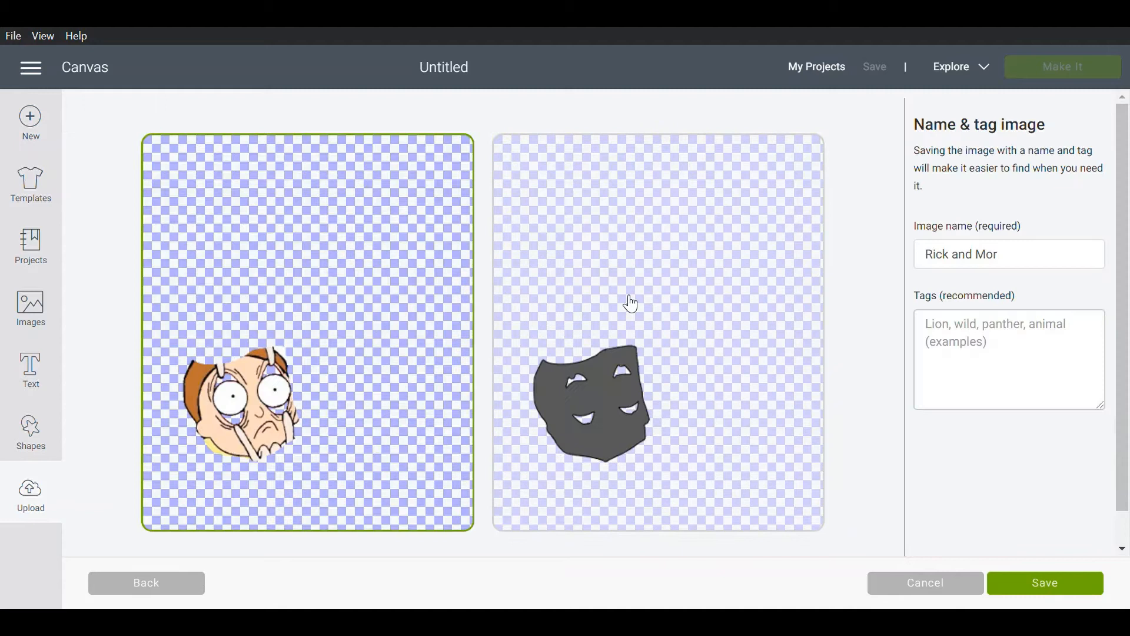
type("- Pink")
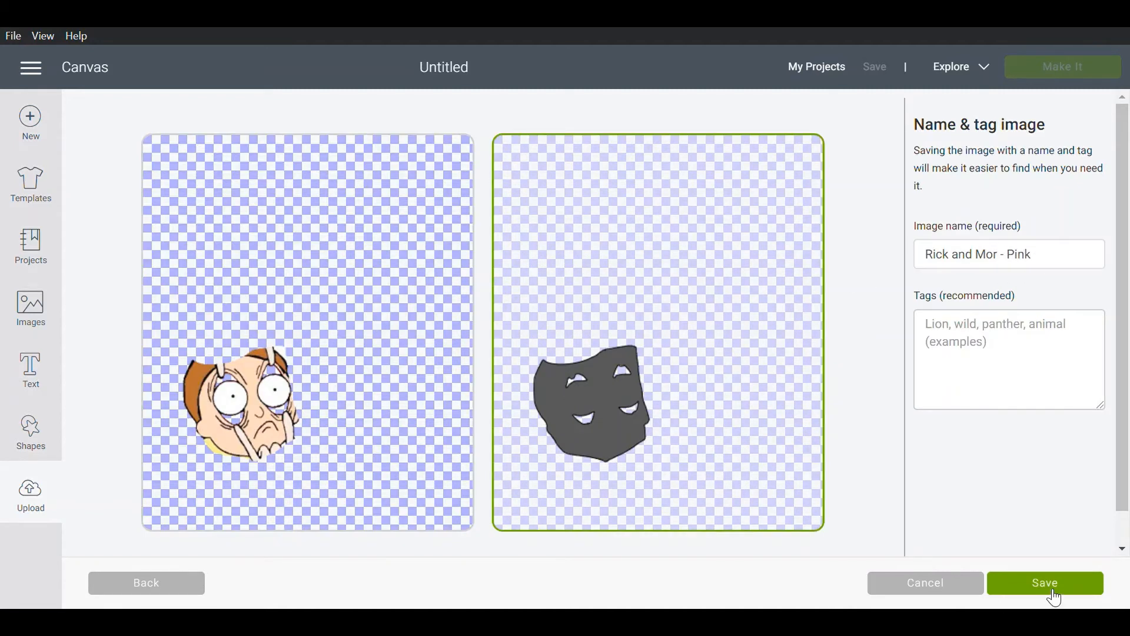
left_click(1044, 582)
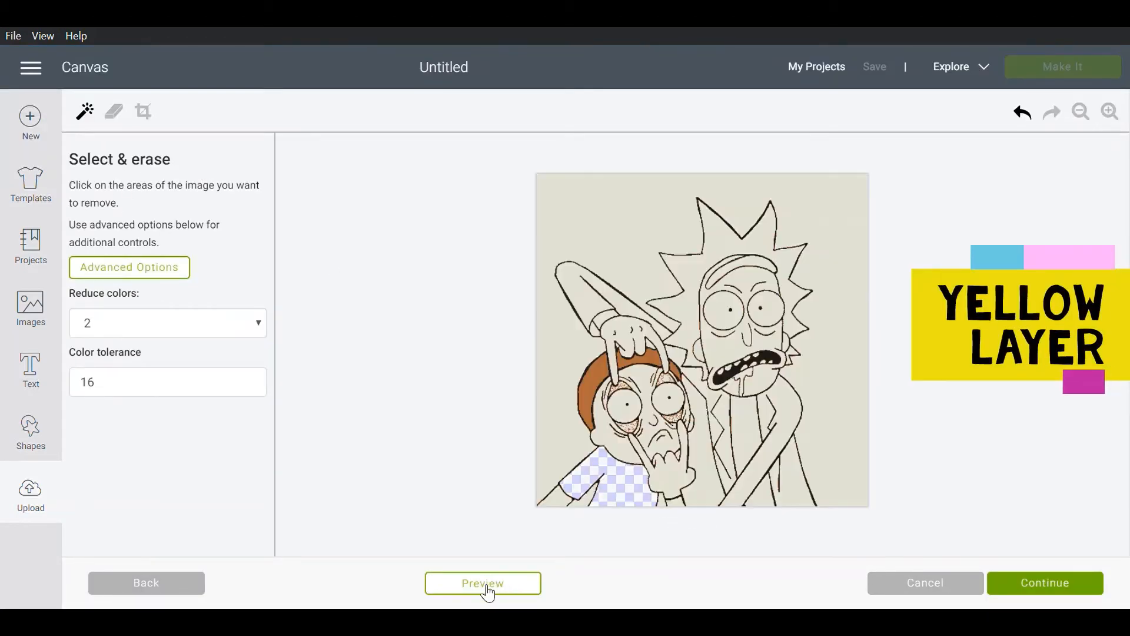
Keep only Morty's shirt and hand region and save it as 'Rick and Mor - yellow layer'
left_click(113, 112)
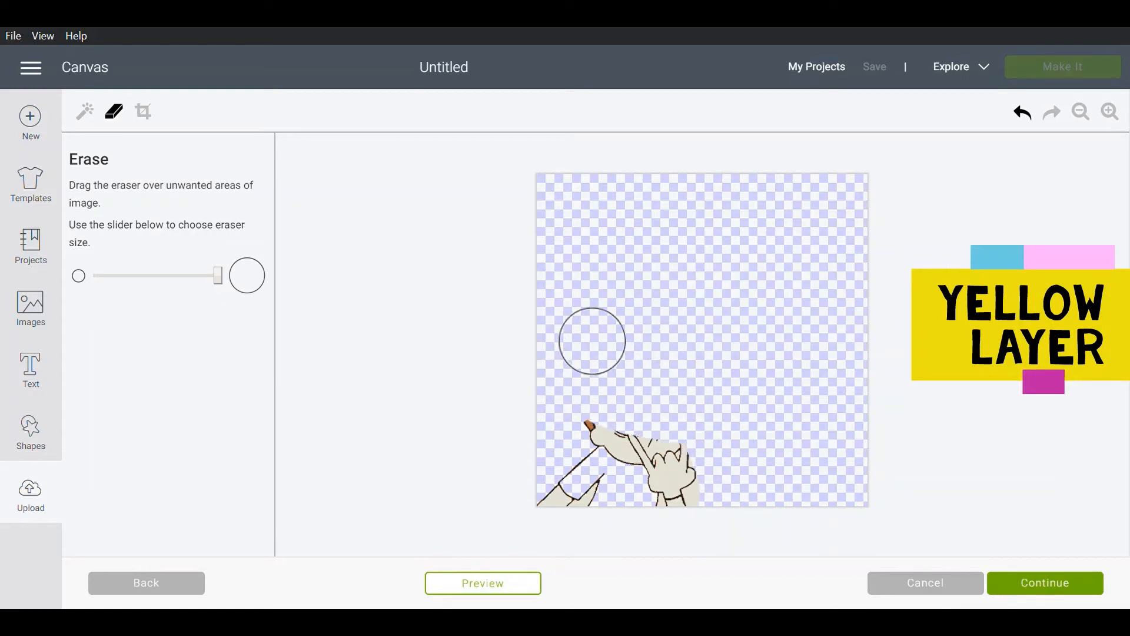
left_click(482, 582)
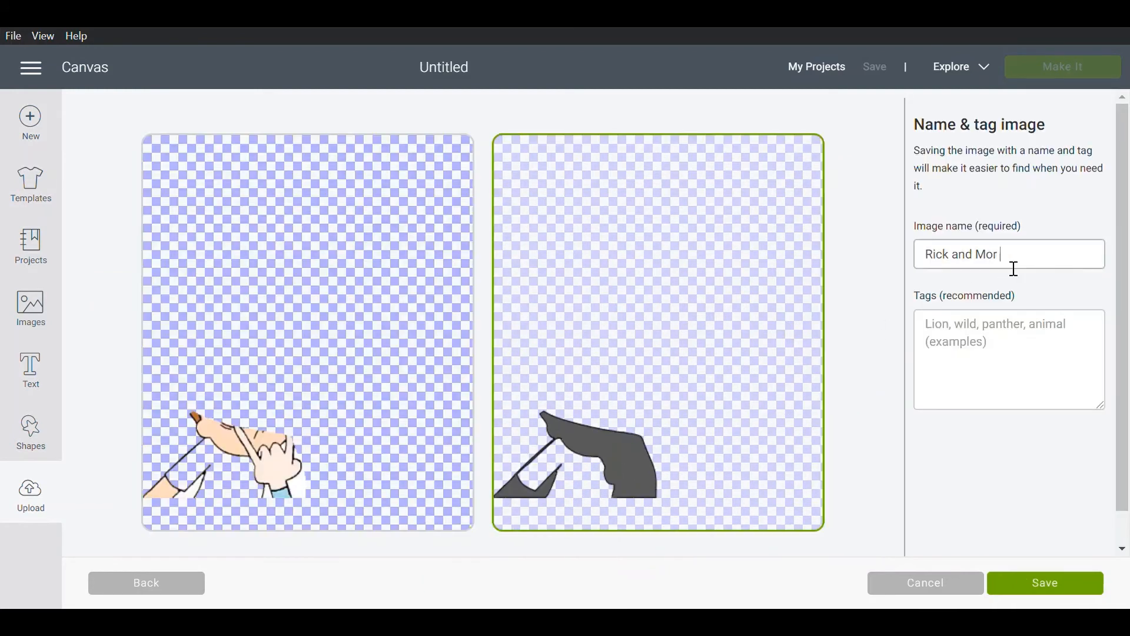
type("- yellow layer")
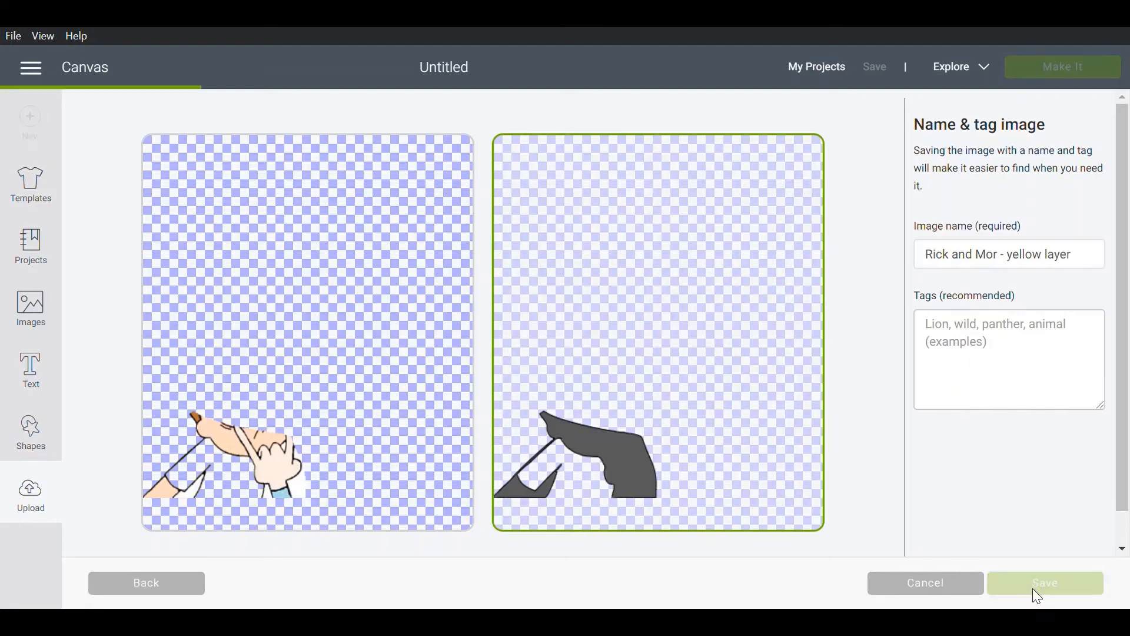
left_click(1044, 582)
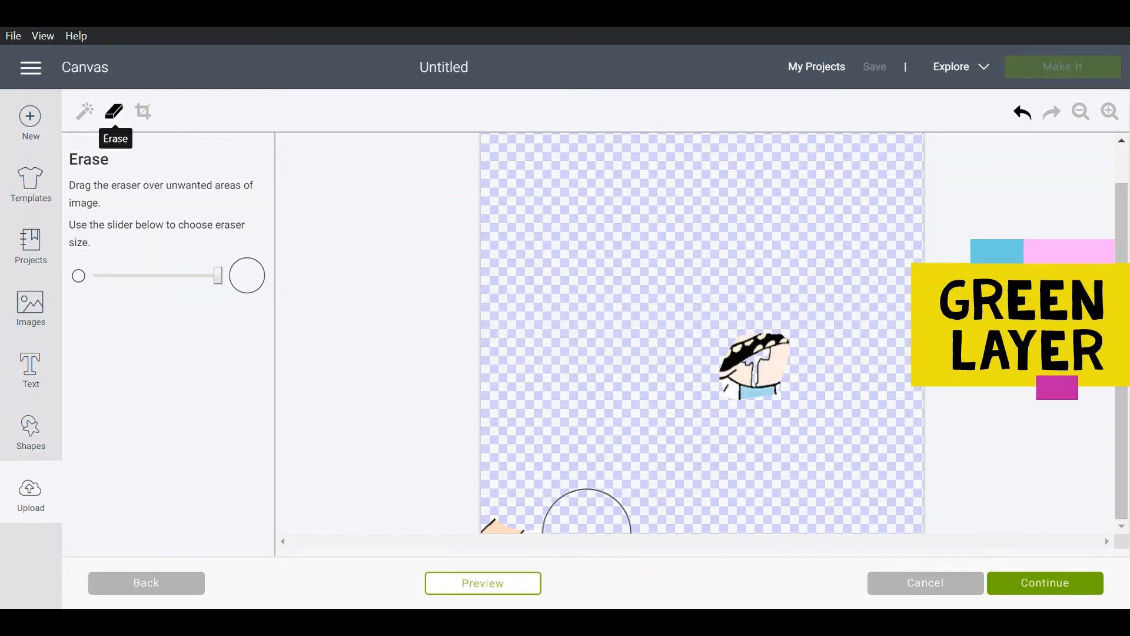
Name the Rick's-mouth cut image 'Rick and Mor - green layer'
left_click(1045, 582)
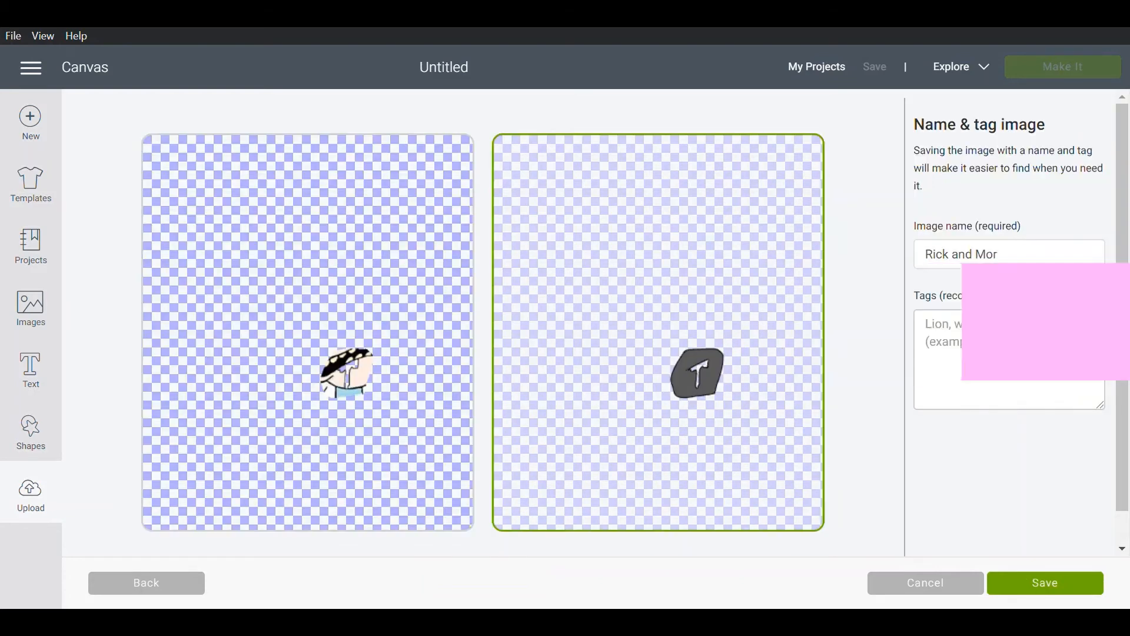
type("- gree")
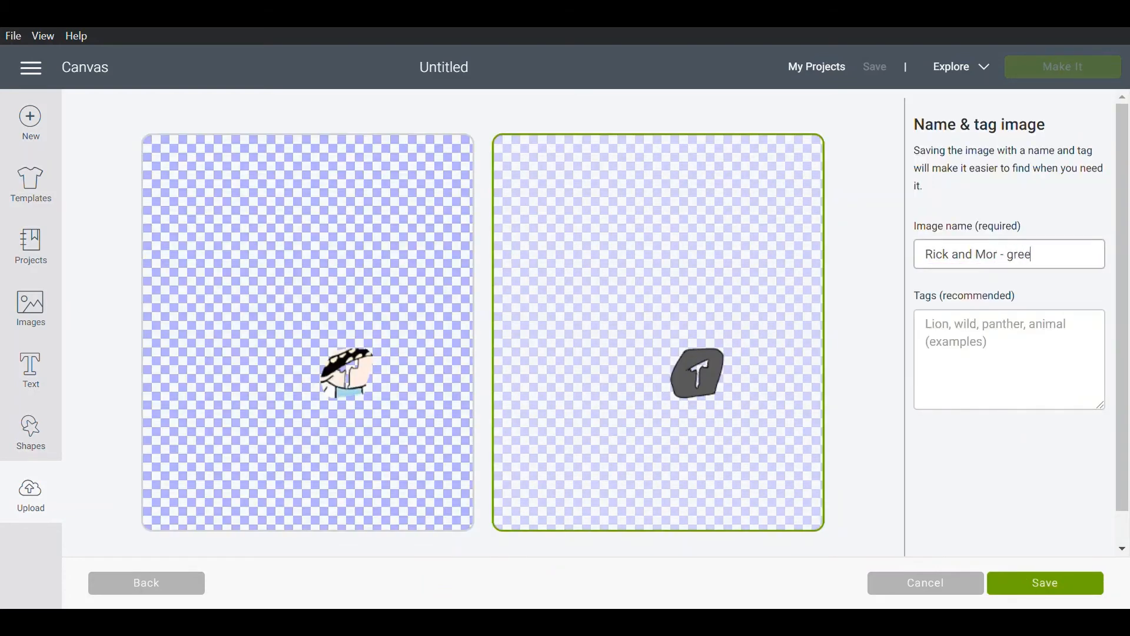
type("n layer")
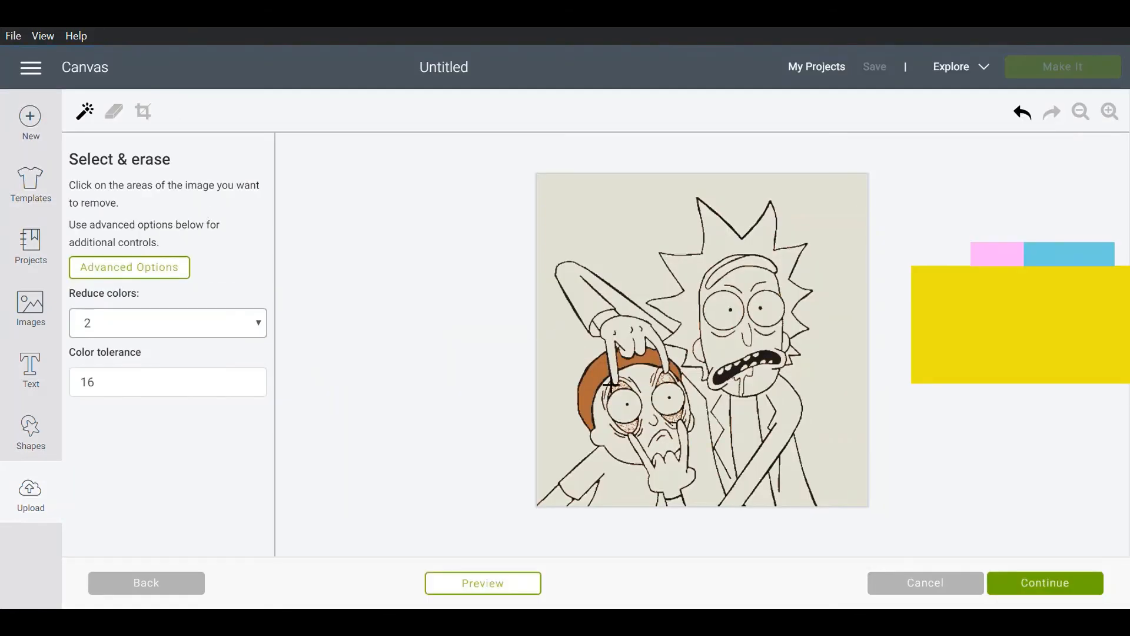
Erase everything but Morty's hair, preview the brown-layer shape, and continue to naming
left_click(616, 353)
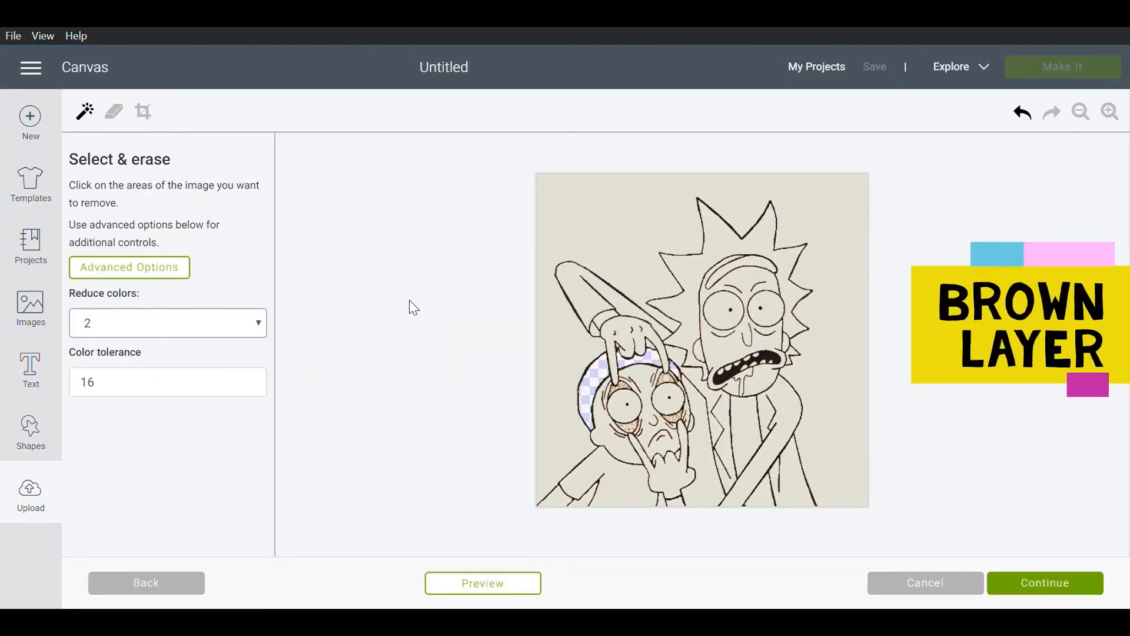
left_click(113, 111)
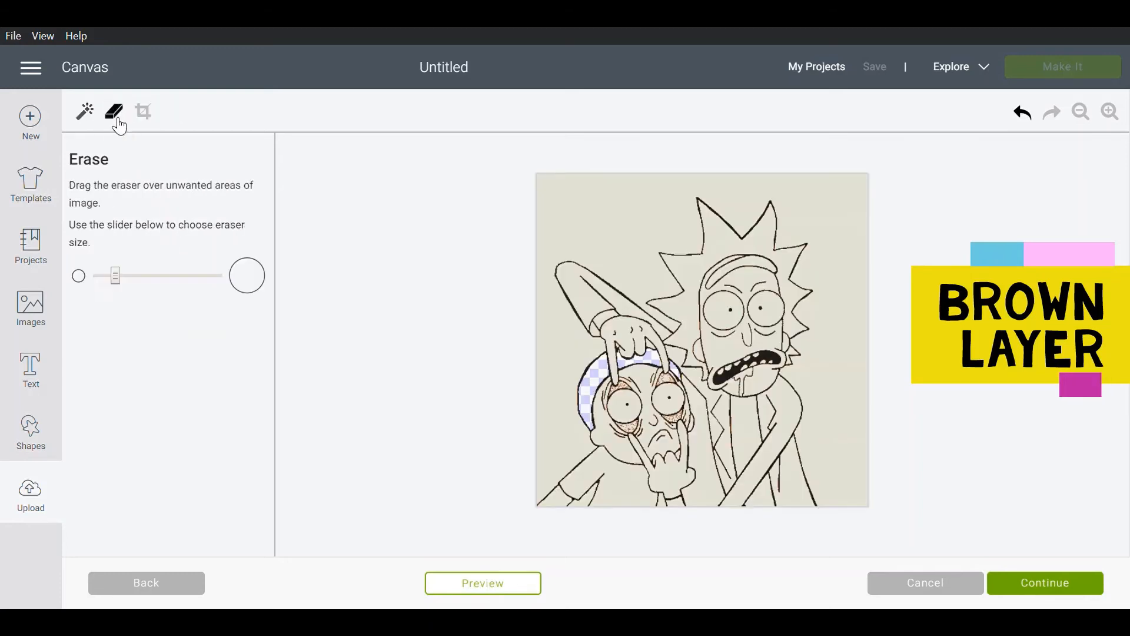
left_click(84, 111)
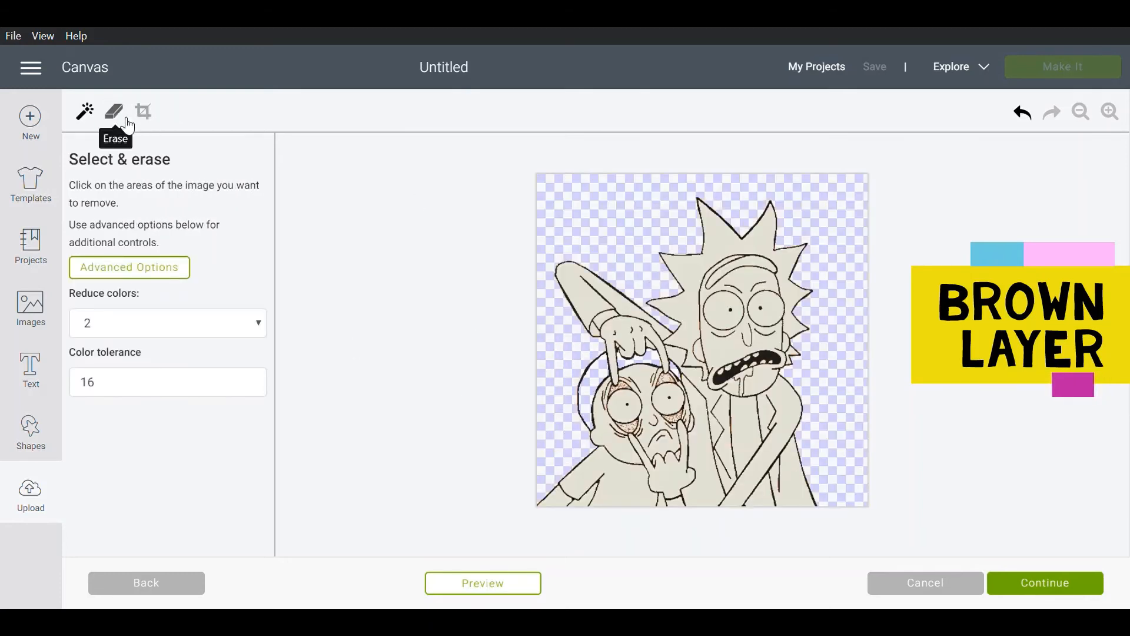
left_click(113, 112)
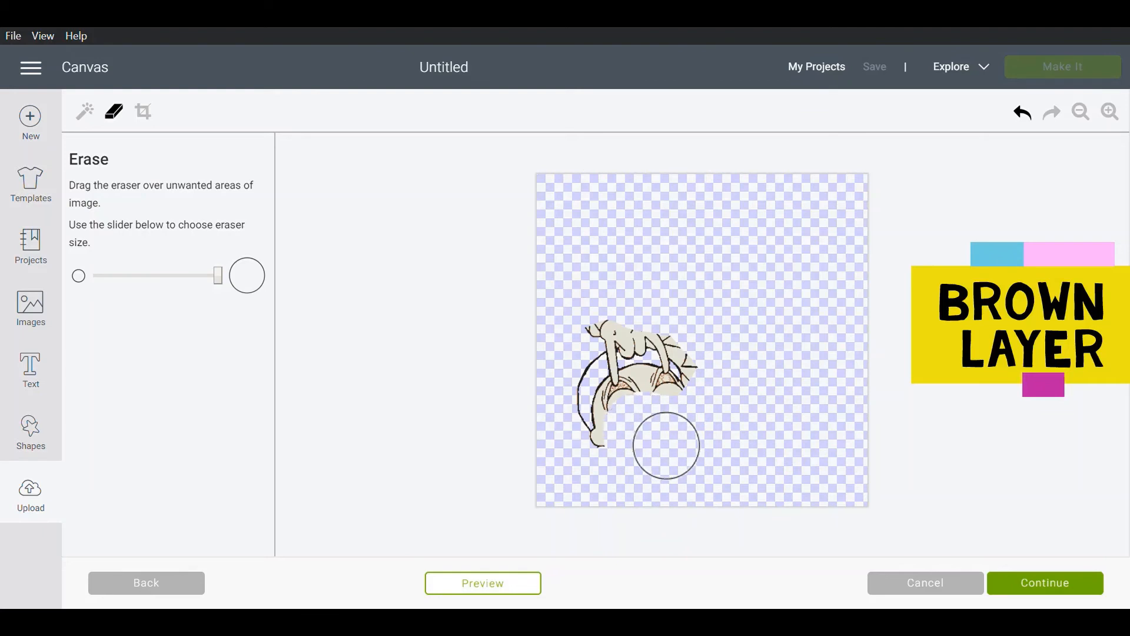
left_click(482, 582)
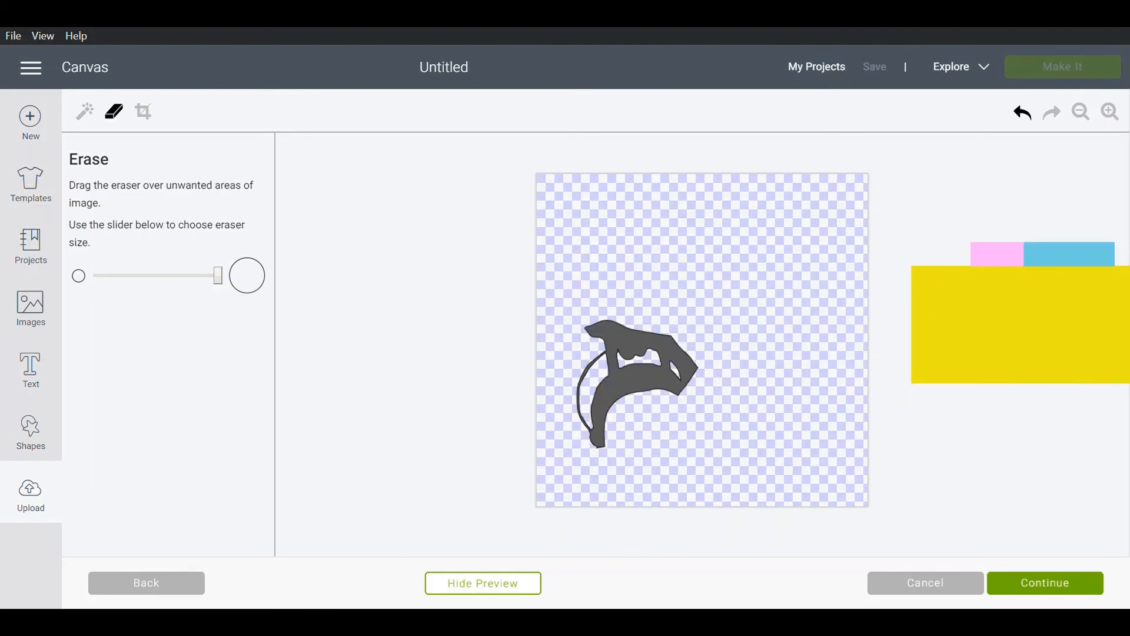
left_click(1043, 582)
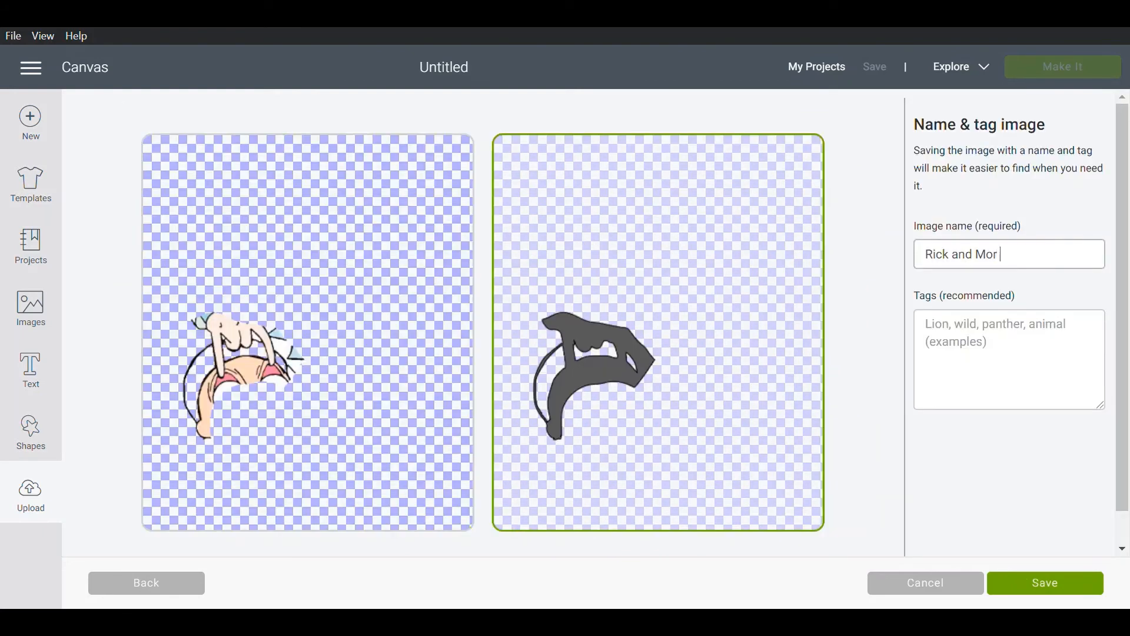
Name the image with '- Brown Layer' and save it as a cut image
type("- Brown Layer")
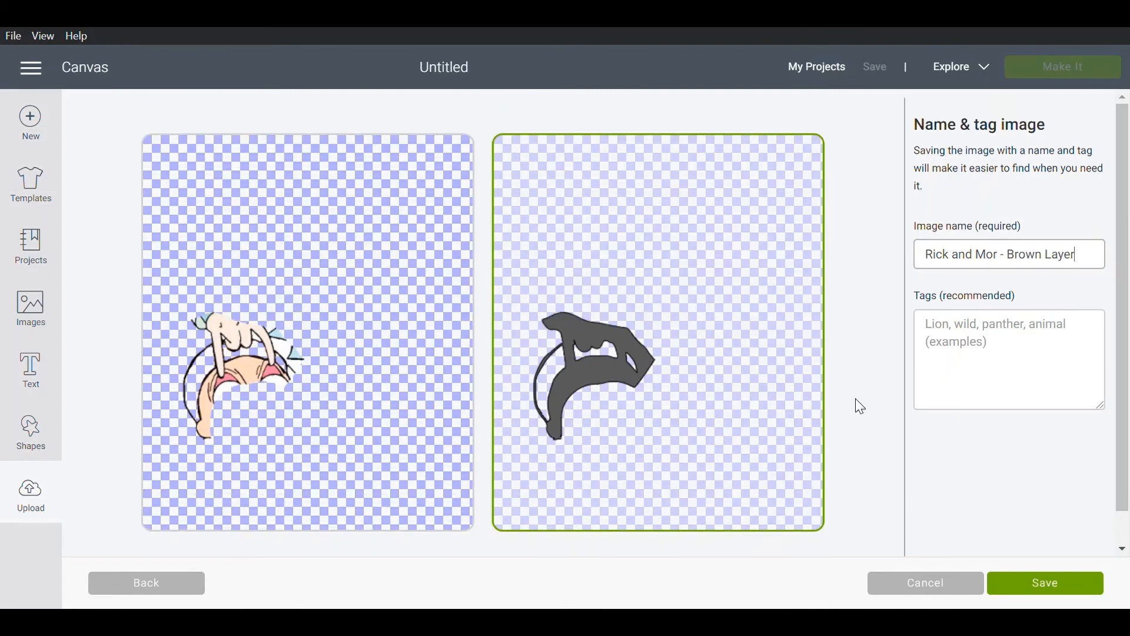
left_click(1044, 582)
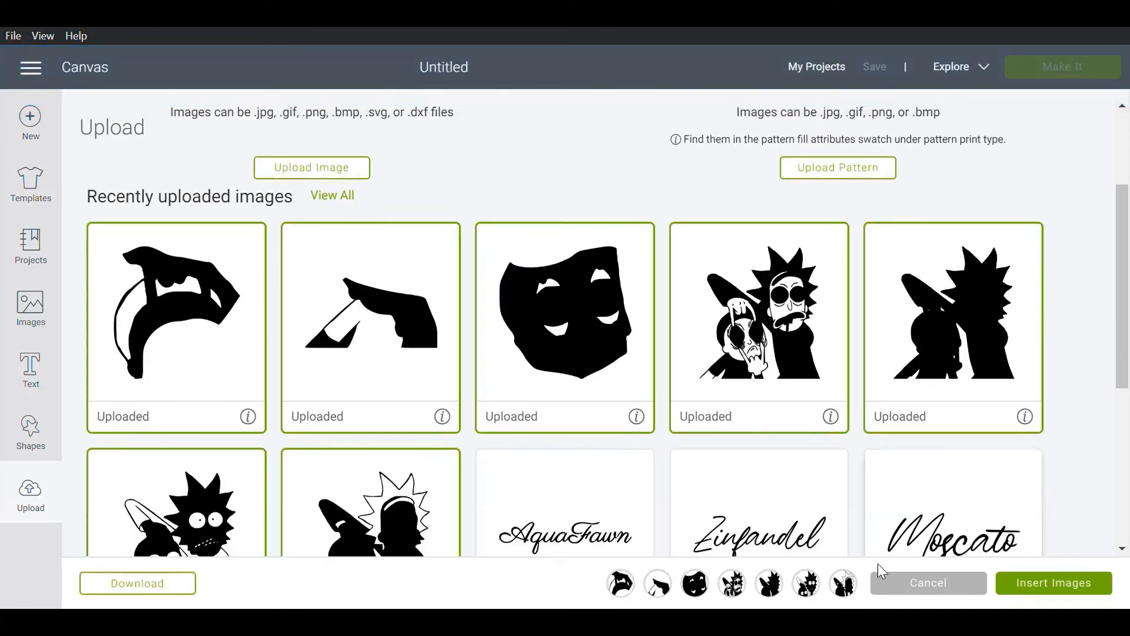
Insert the seven layers onto the canvas, colour them, and send the design to Make It
left_click(927, 582)
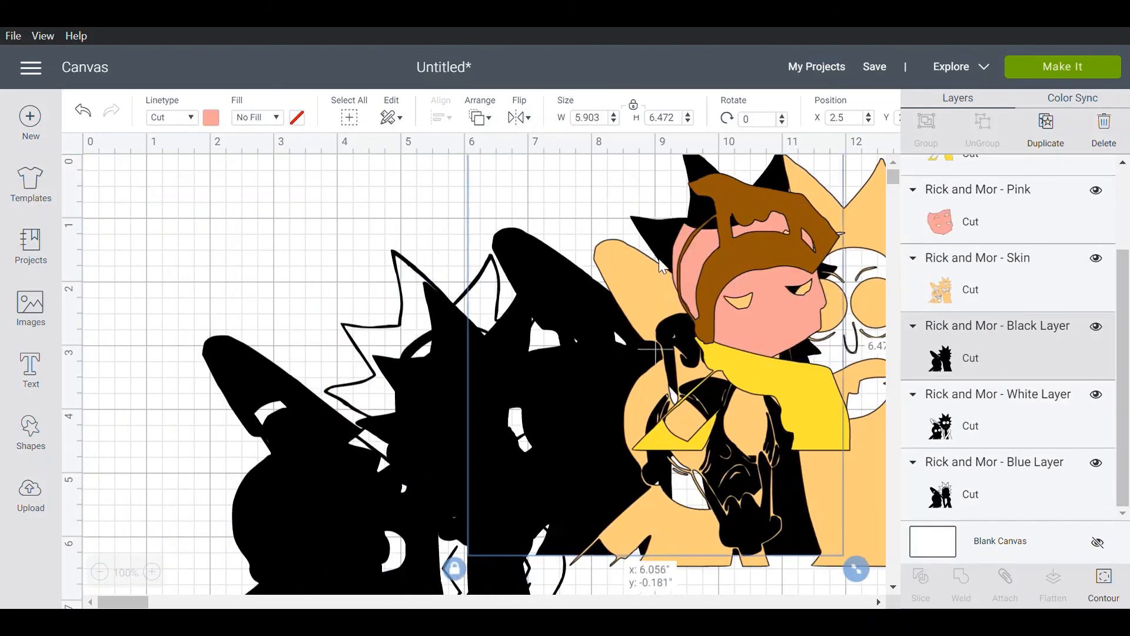
left_click(211, 117)
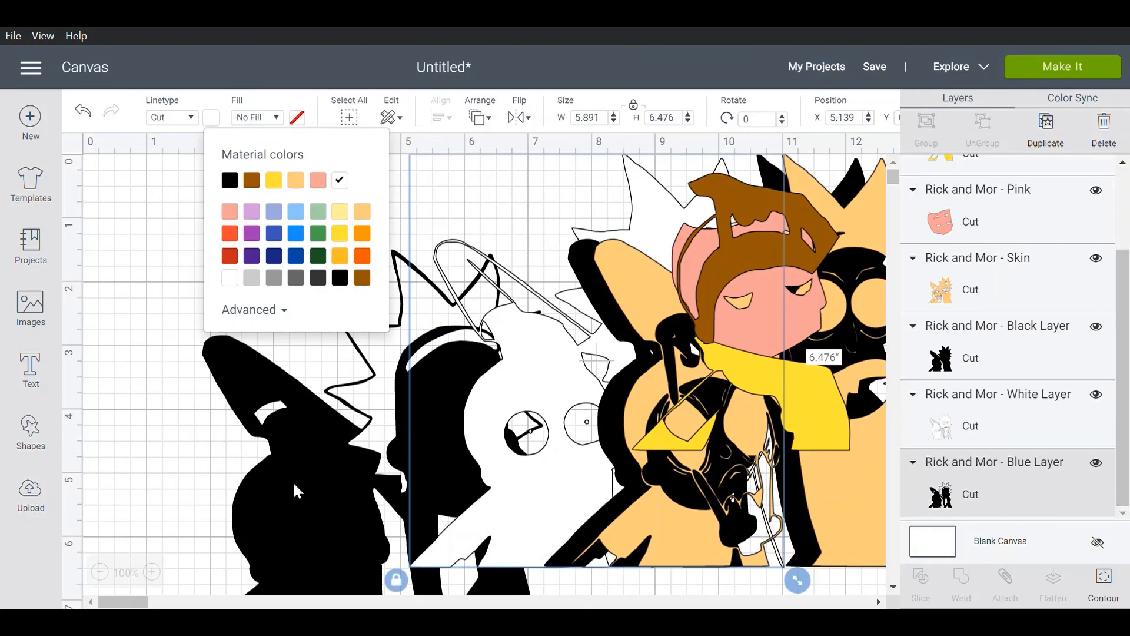
left_click(1060, 66)
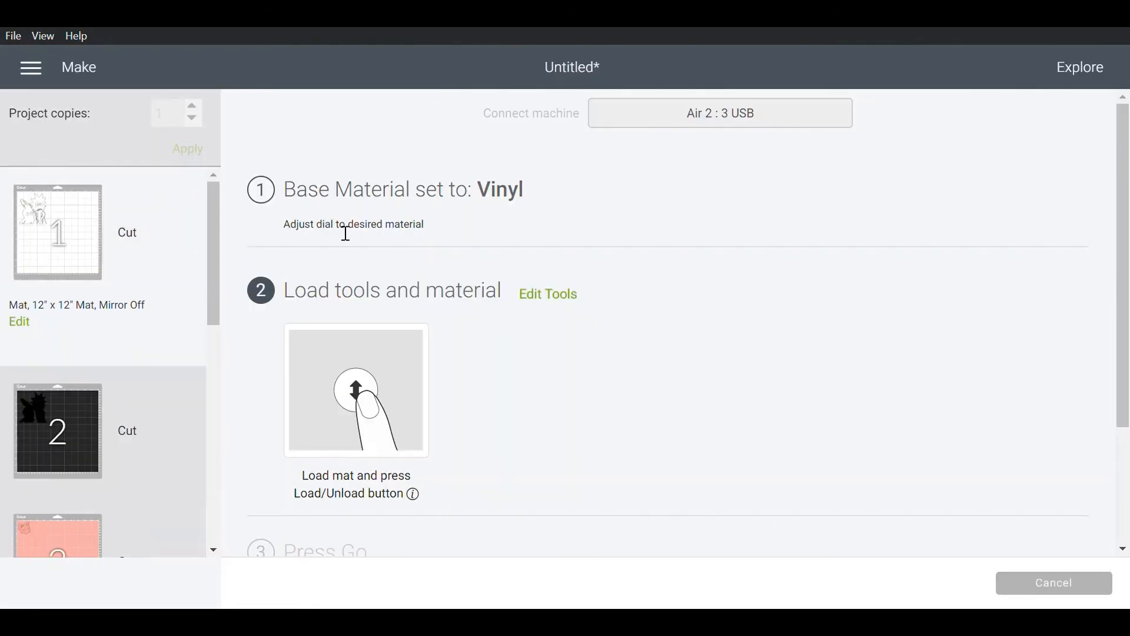